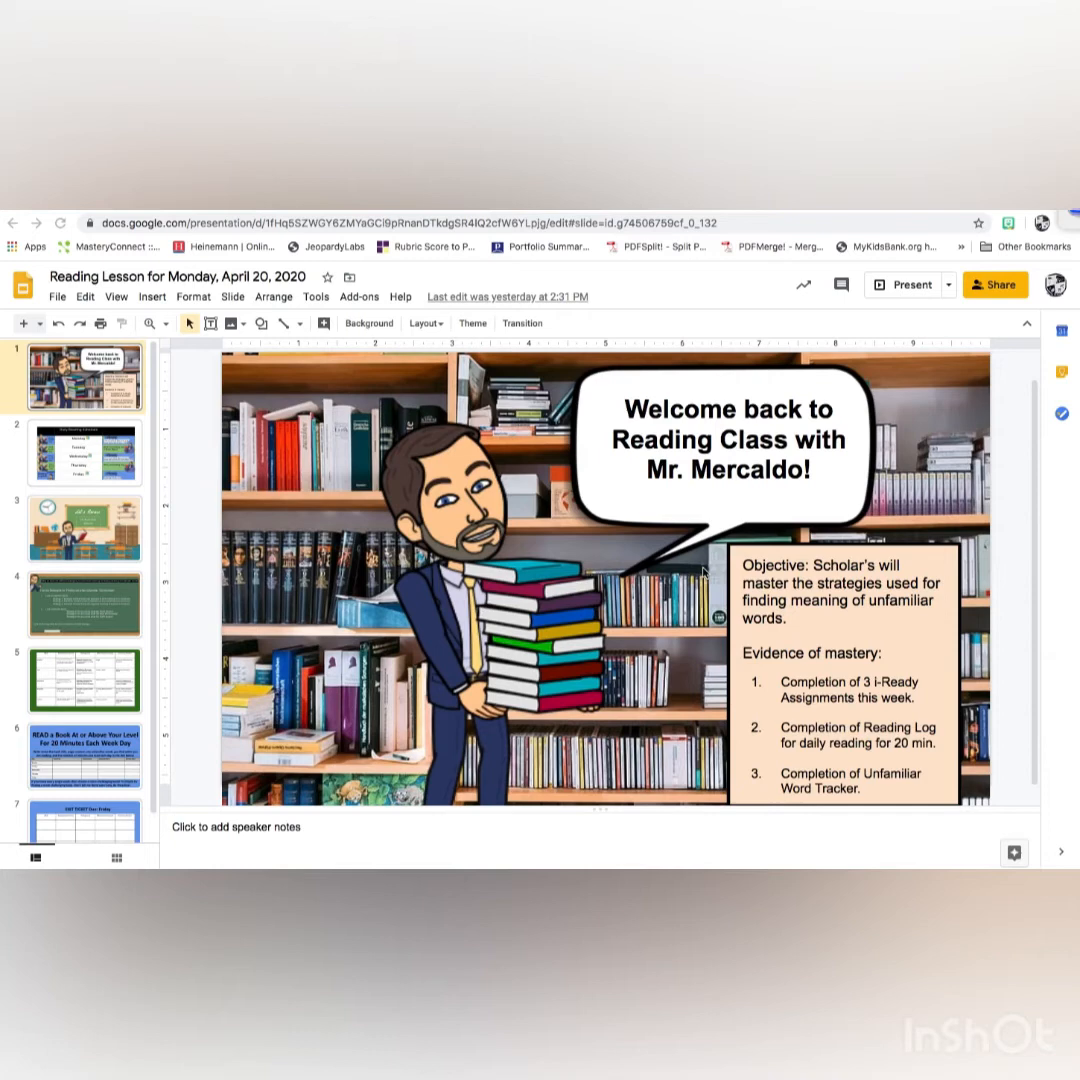
{"action": "mouse_move", "coordinate": [788, 516]}
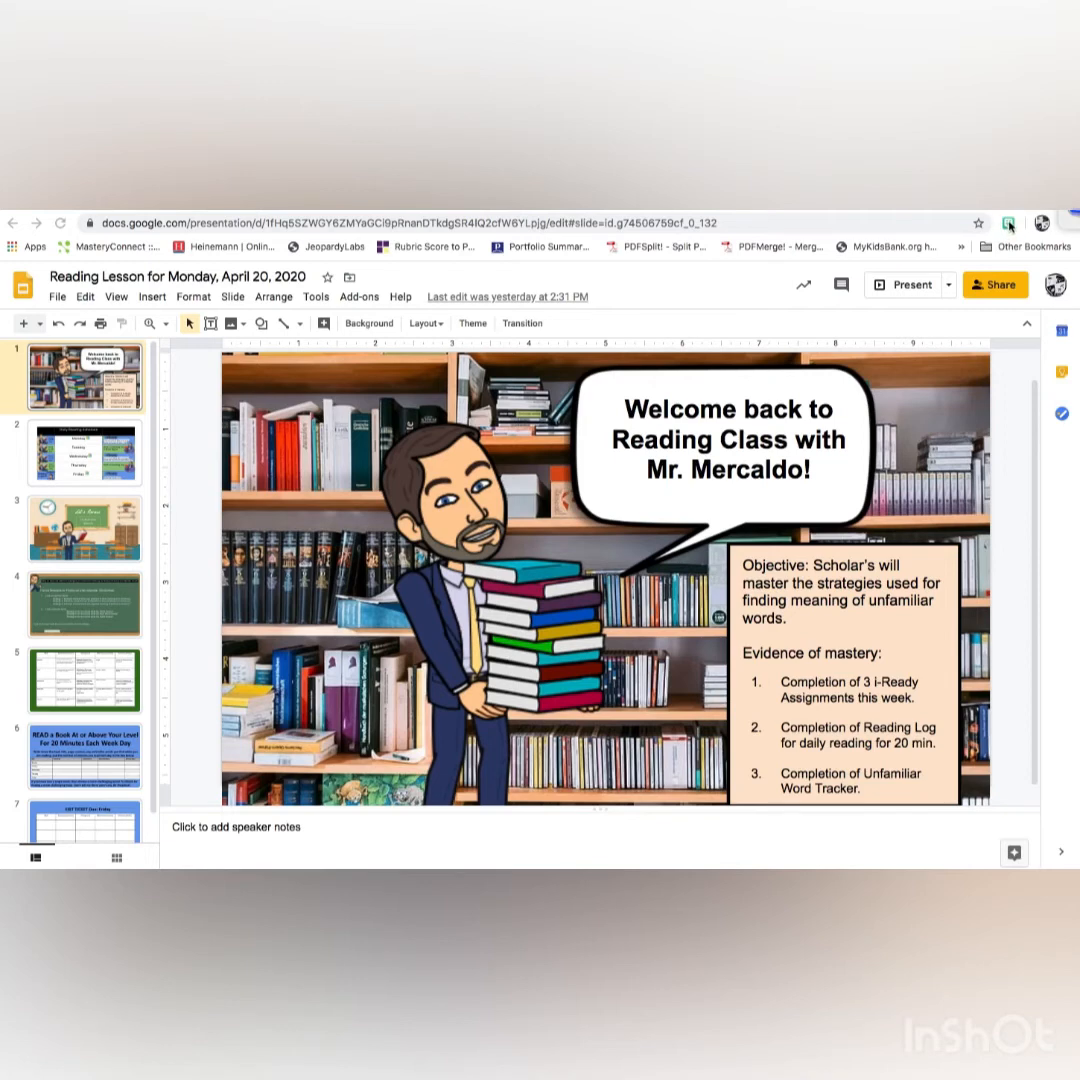
{"action": "mouse_move", "coordinate": [1008, 222]}
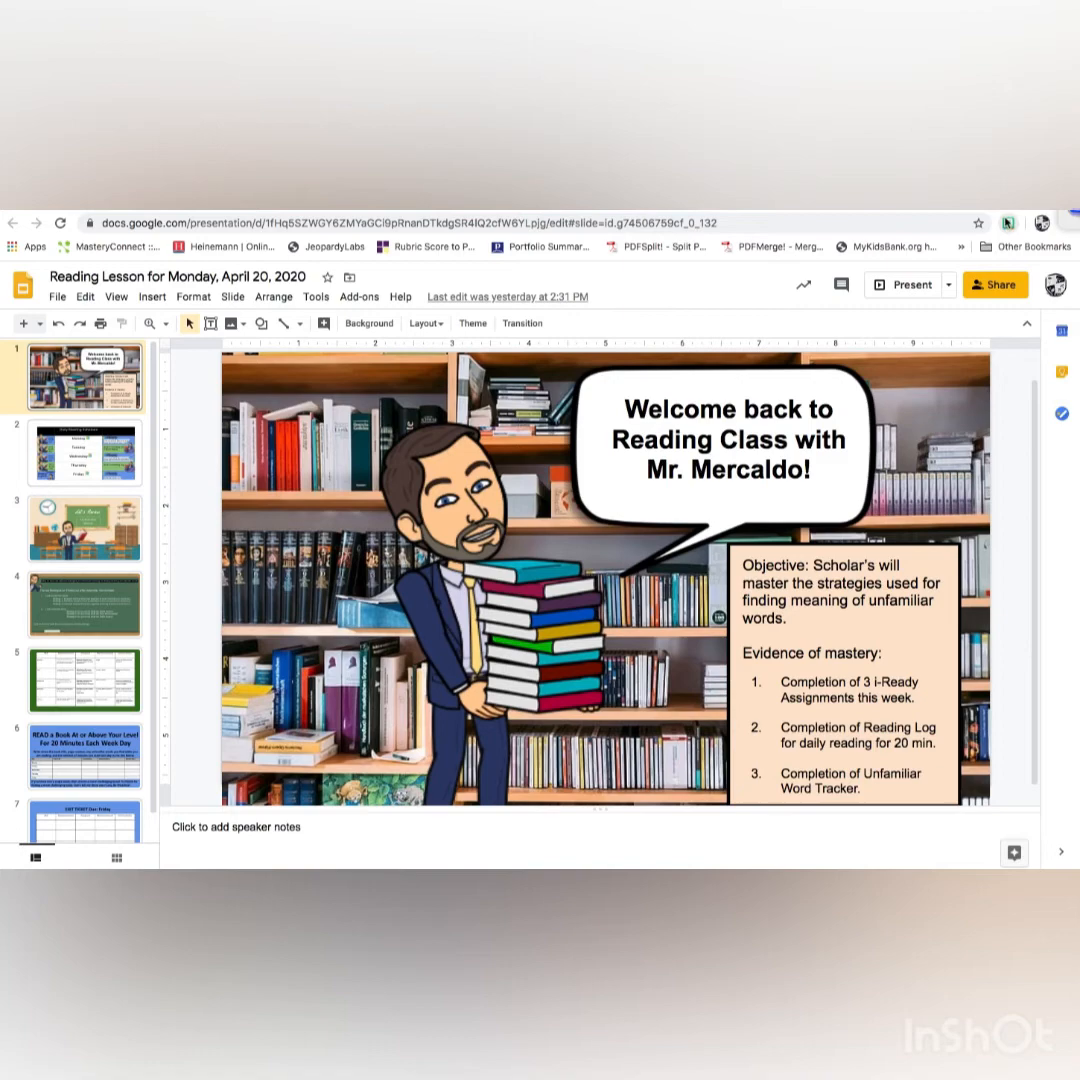
Search the Bitmoji extension for "books" to find the avatar carrying a stack of books.
{"action": "left_click", "coordinate": [1040, 224]}
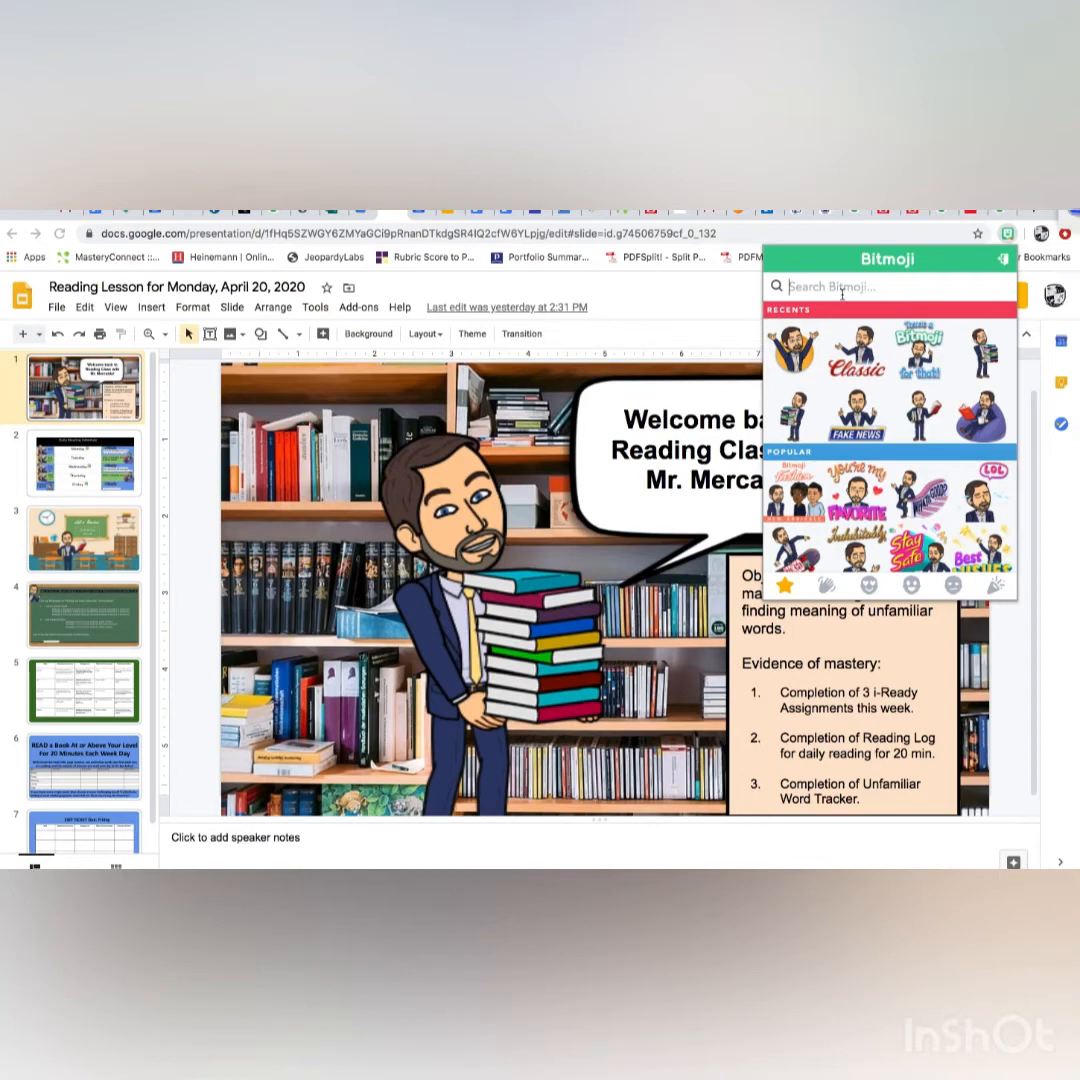
{"action": "type", "text": "books"}
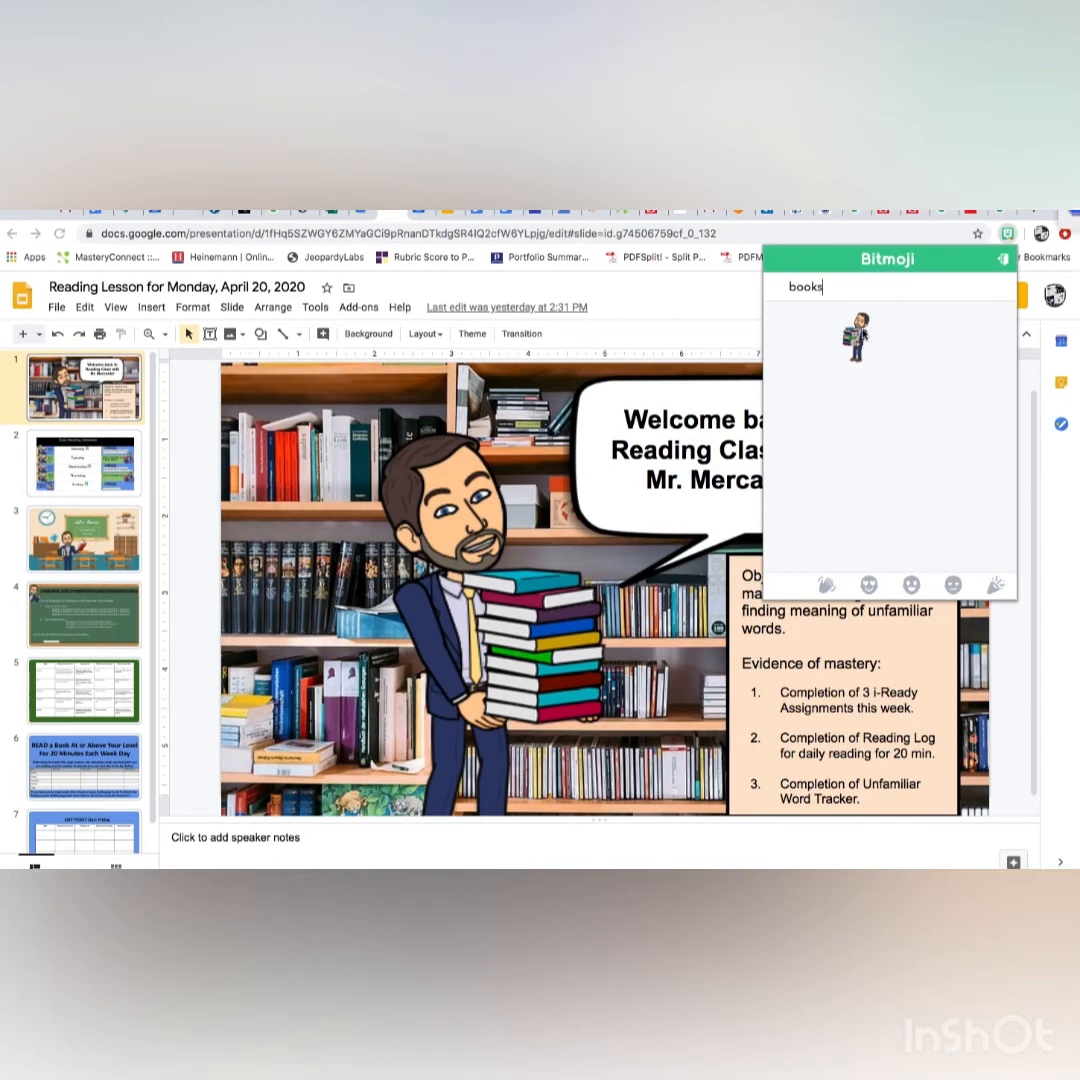
{"action": "mouse_move", "coordinate": [828, 356]}
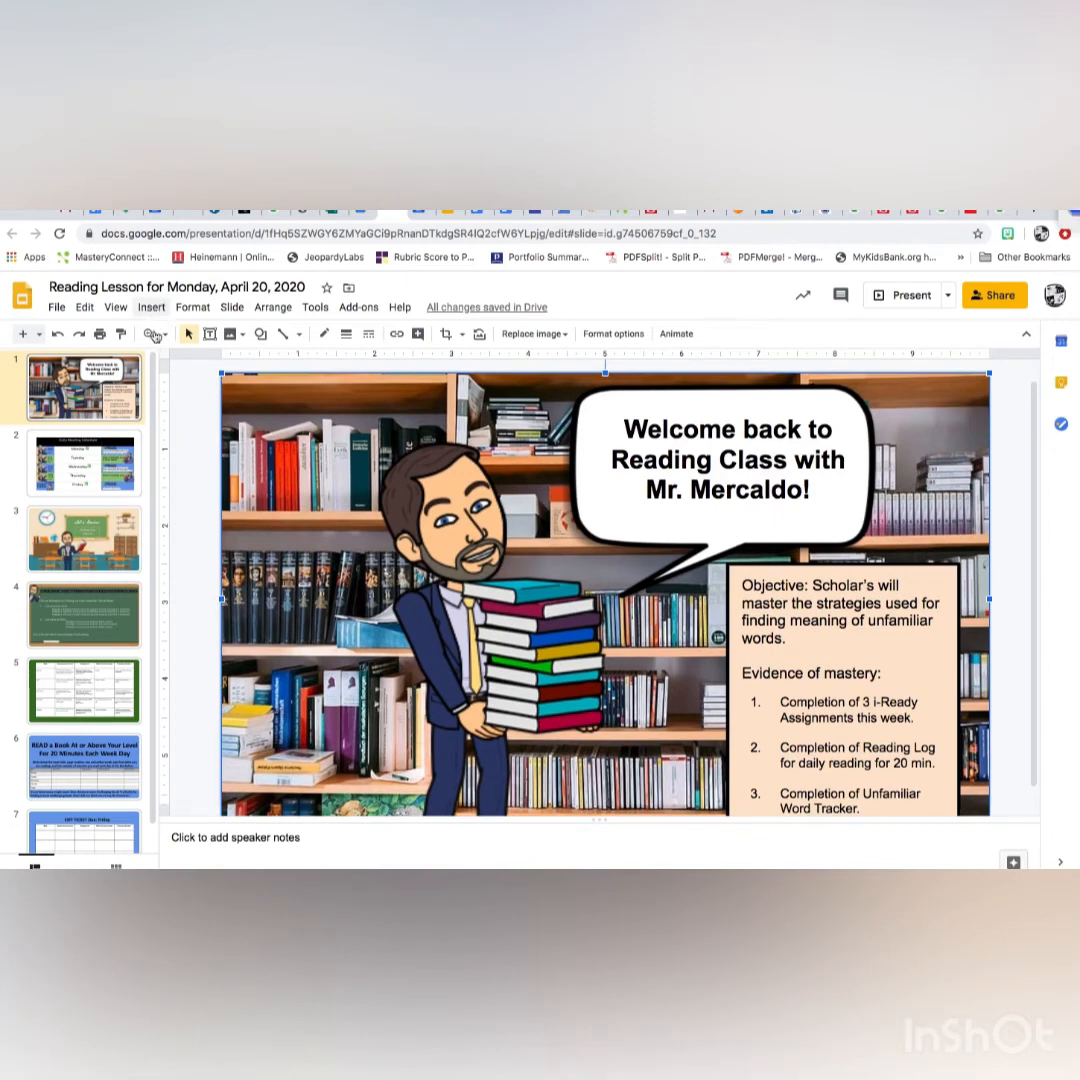
Search the web for "library background" images from the Insert image panel.
{"action": "left_click", "coordinate": [152, 308]}
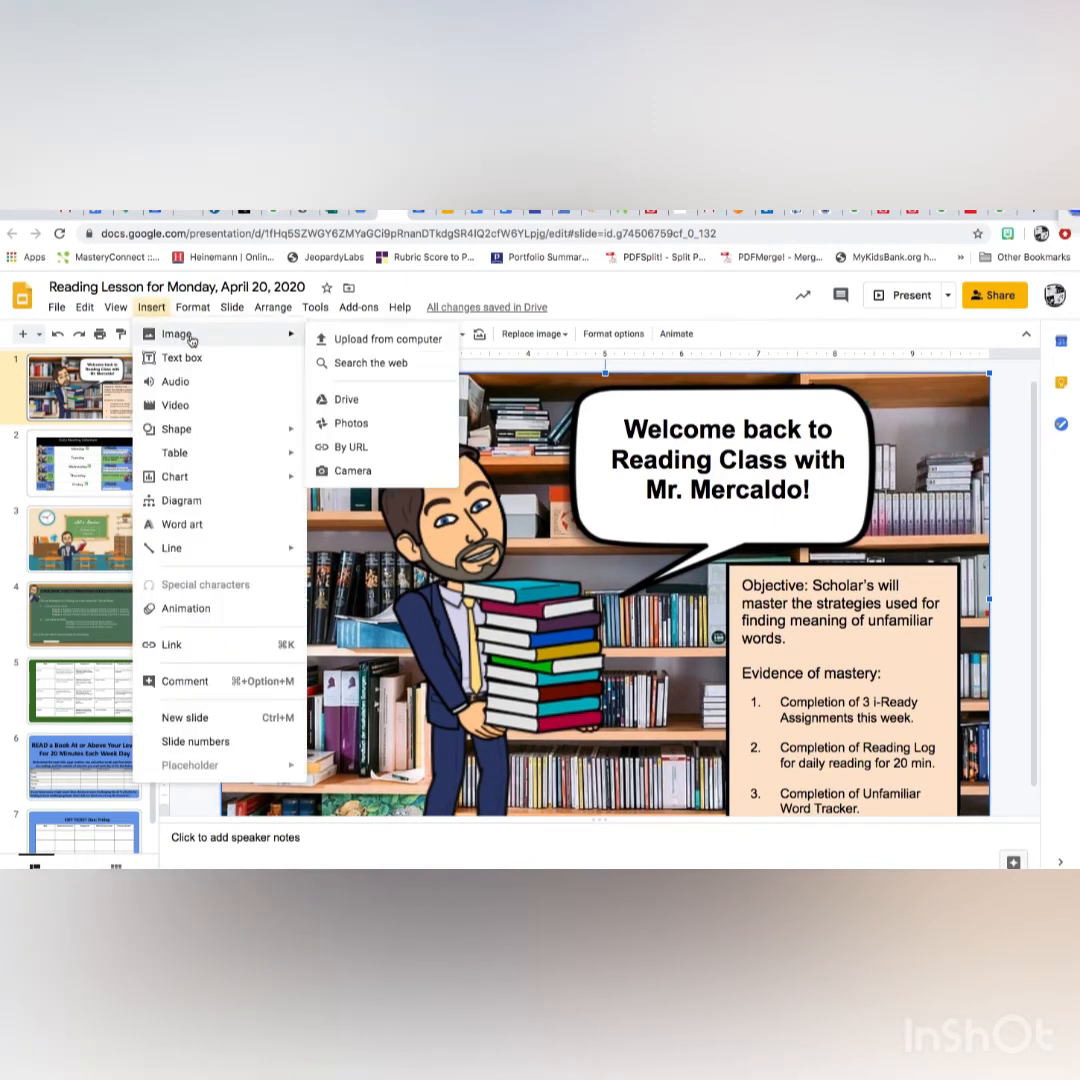
{"action": "mouse_move", "coordinate": [372, 364]}
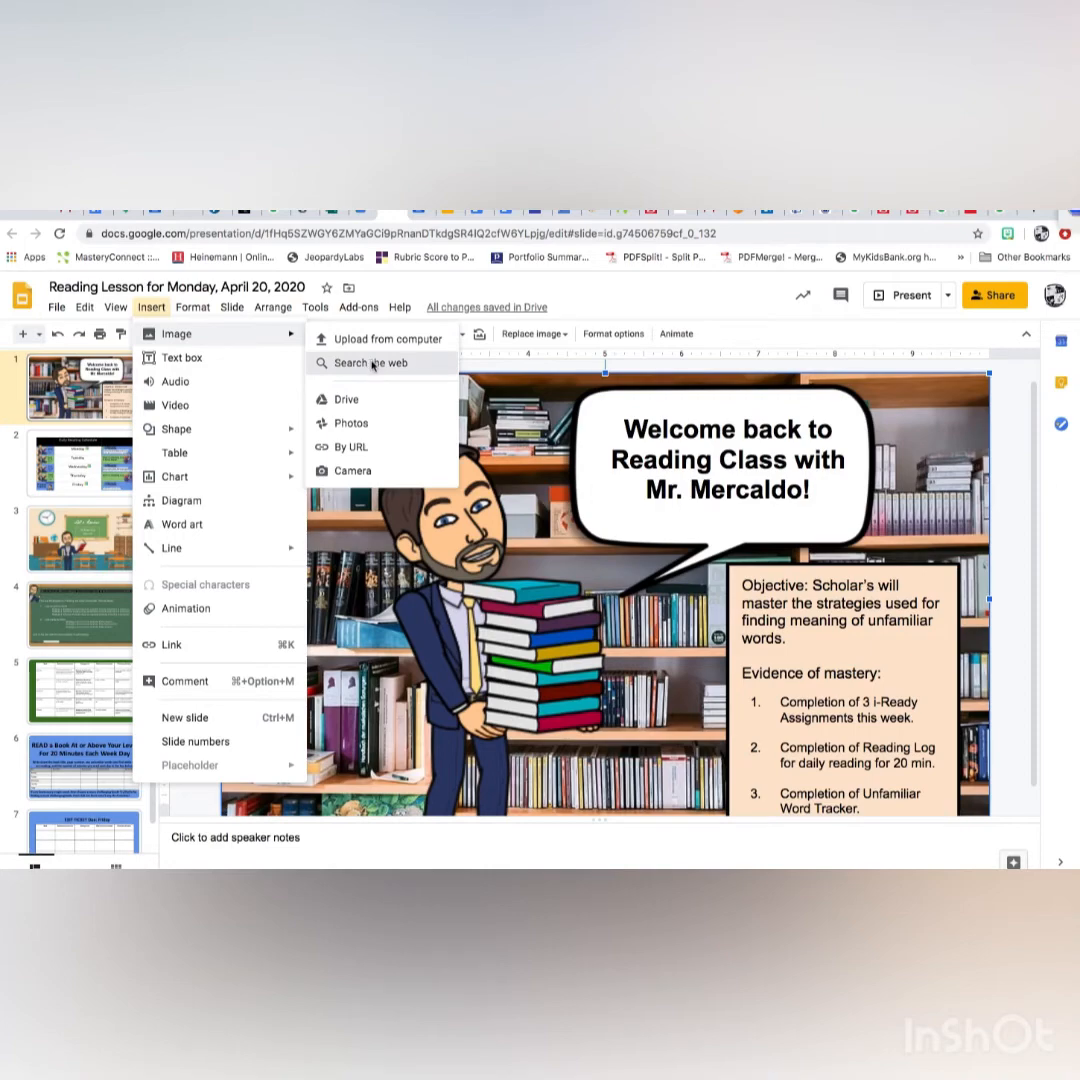
{"action": "mouse_move", "coordinate": [384, 372]}
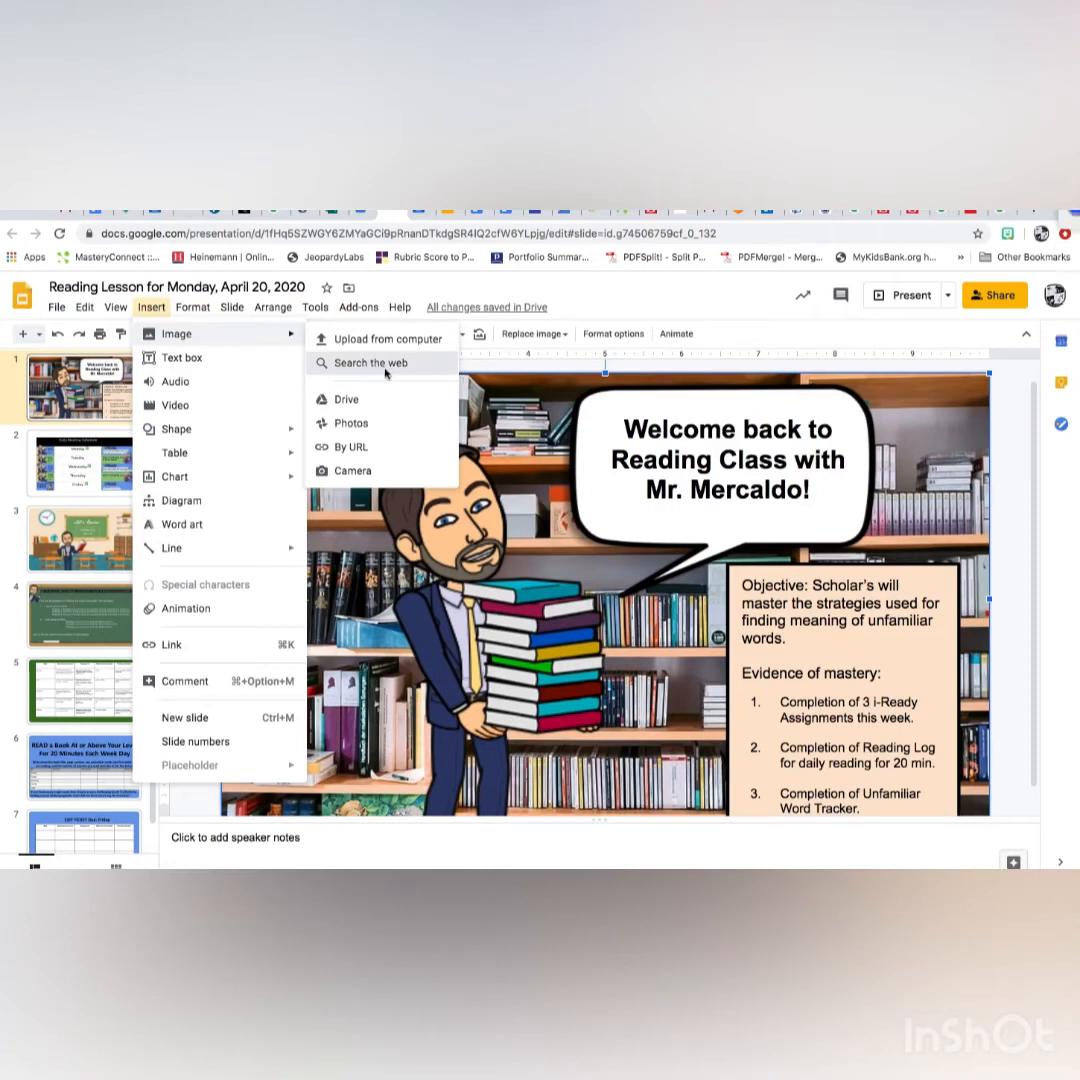
{"action": "left_click", "coordinate": [368, 364]}
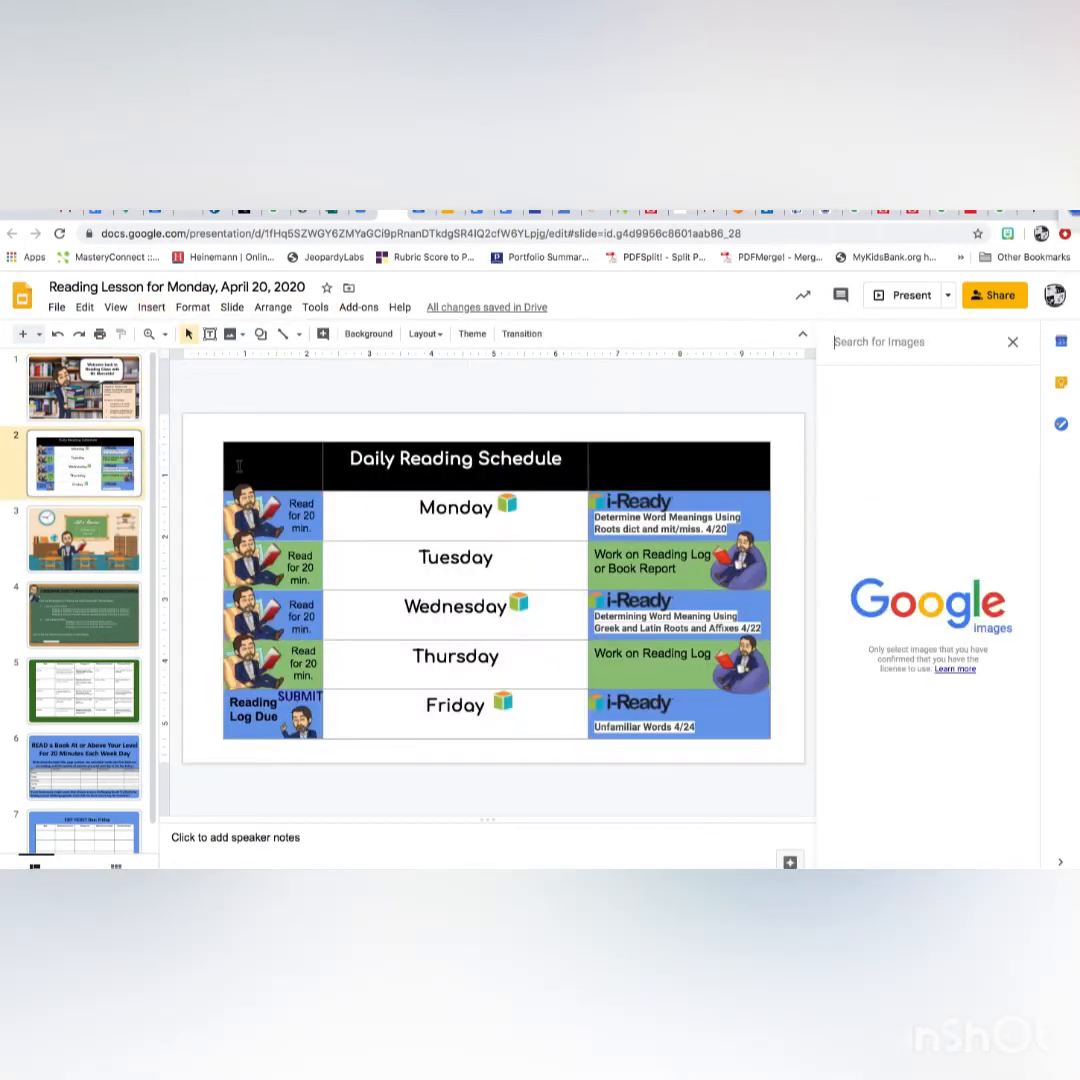
{"action": "left_click", "coordinate": [84, 388]}
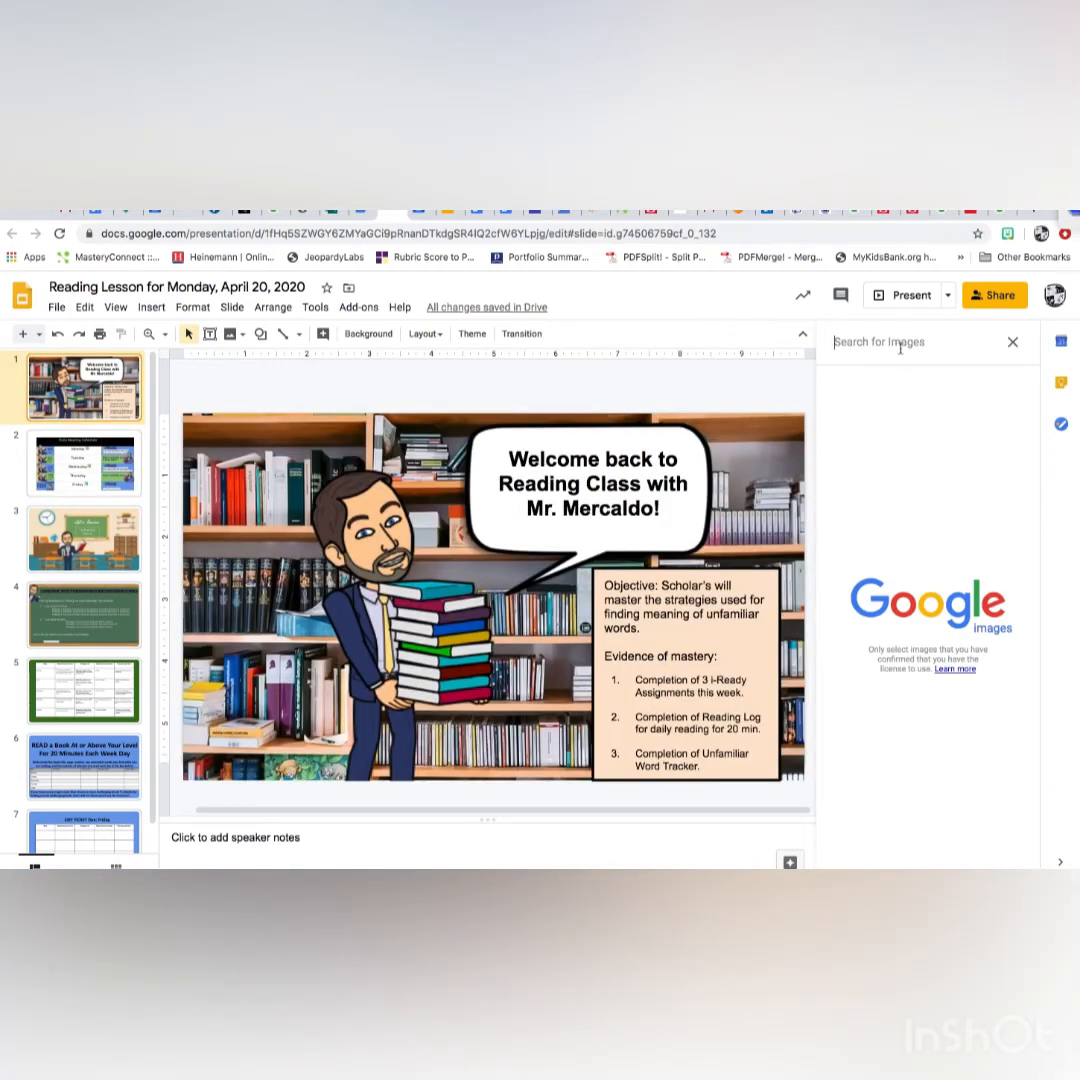
{"action": "type", "text": "library"}
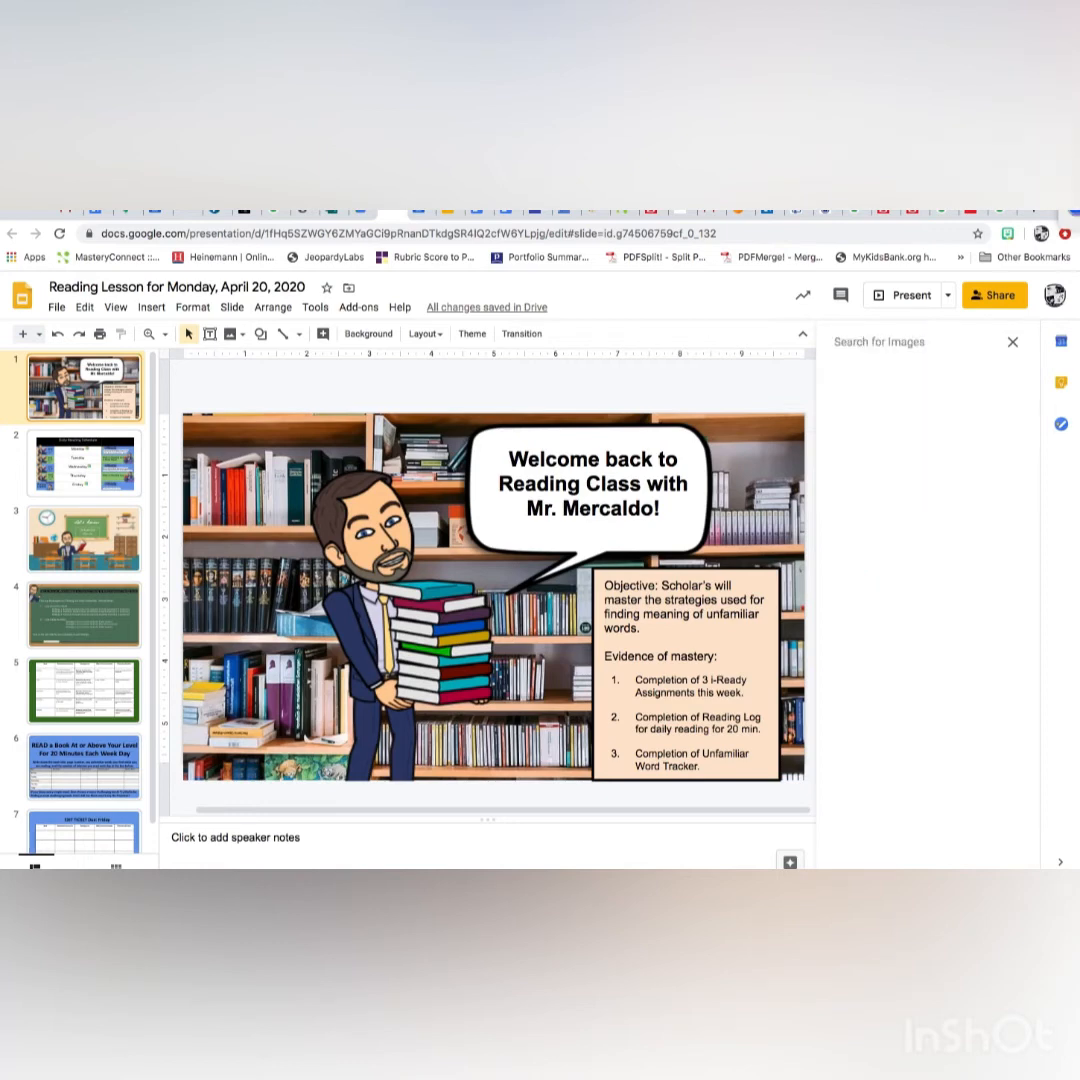
{"action": "type", "text": "library background"}
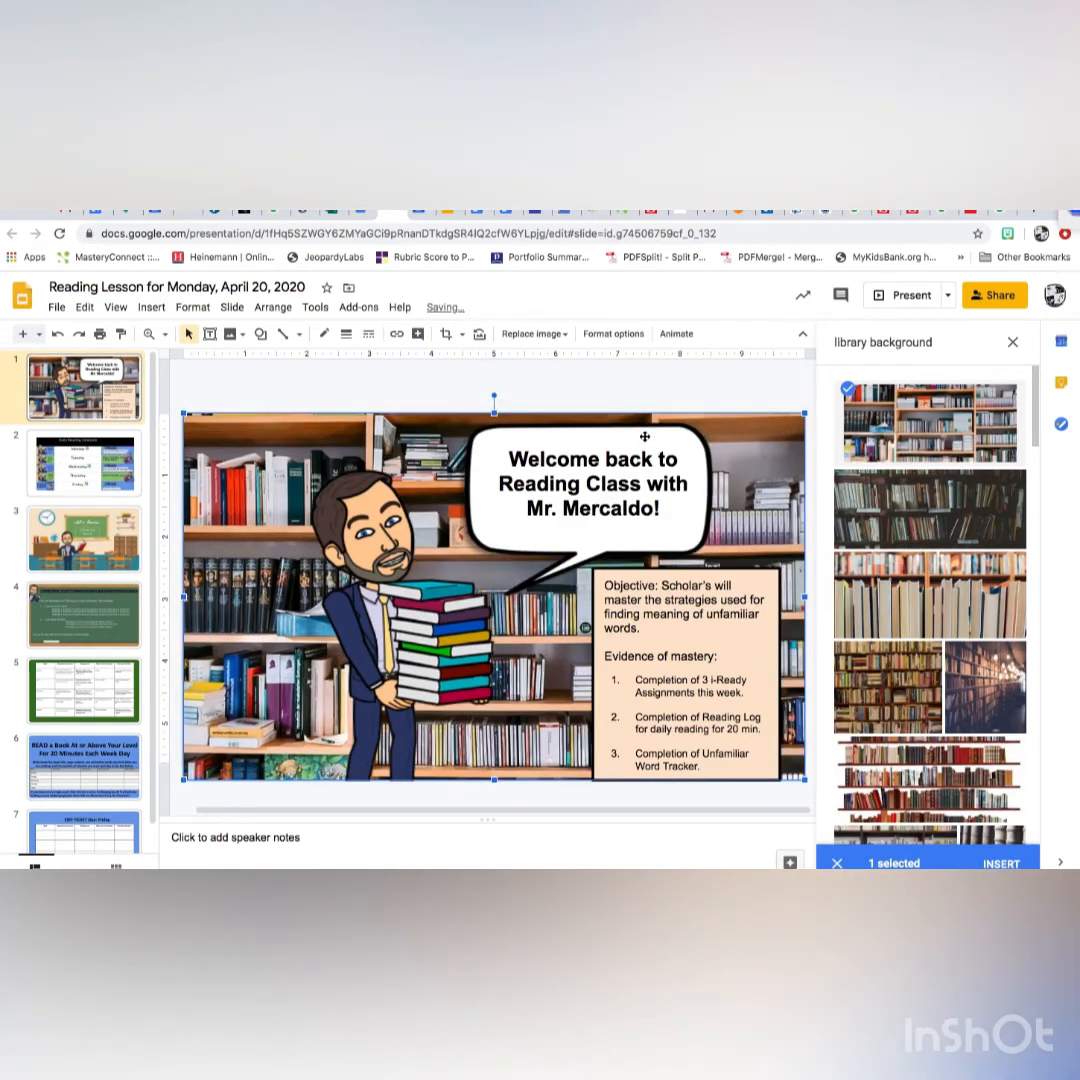
{"action": "mouse_move", "coordinate": [444, 334]}
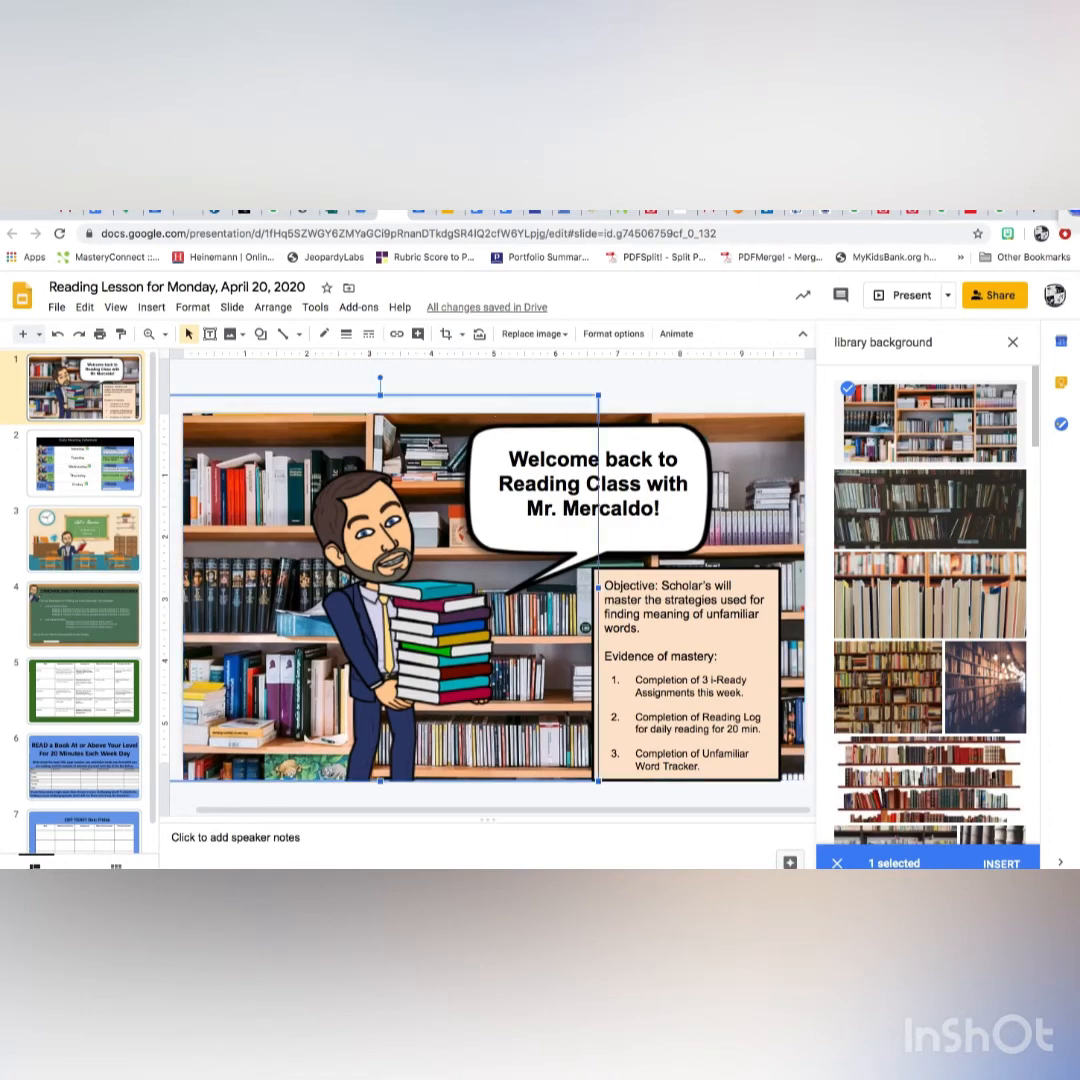
Insert the bookshelf photo and send it to the back behind the avatar and text.
{"action": "left_click", "coordinate": [272, 308]}
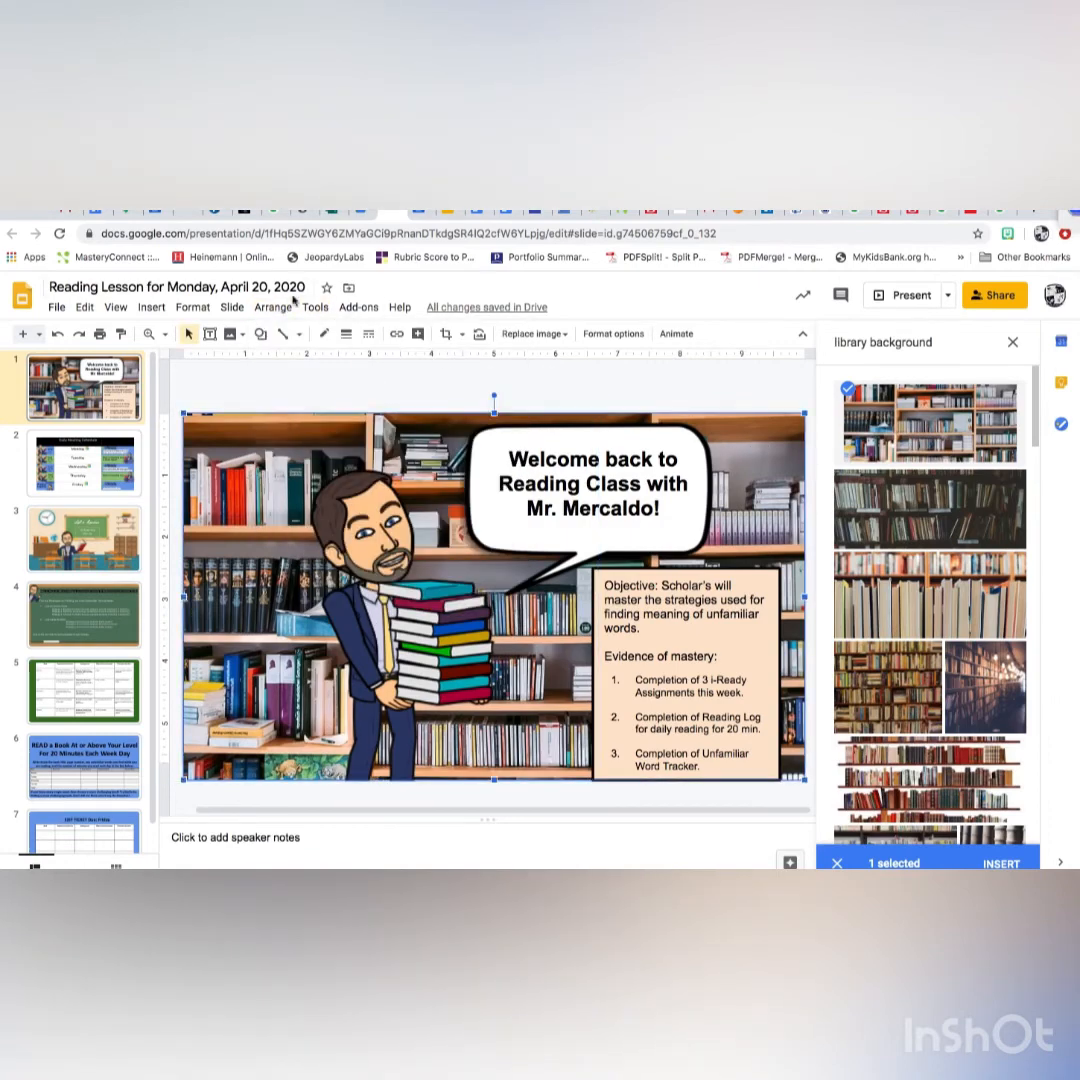
{"action": "left_click", "coordinate": [272, 308]}
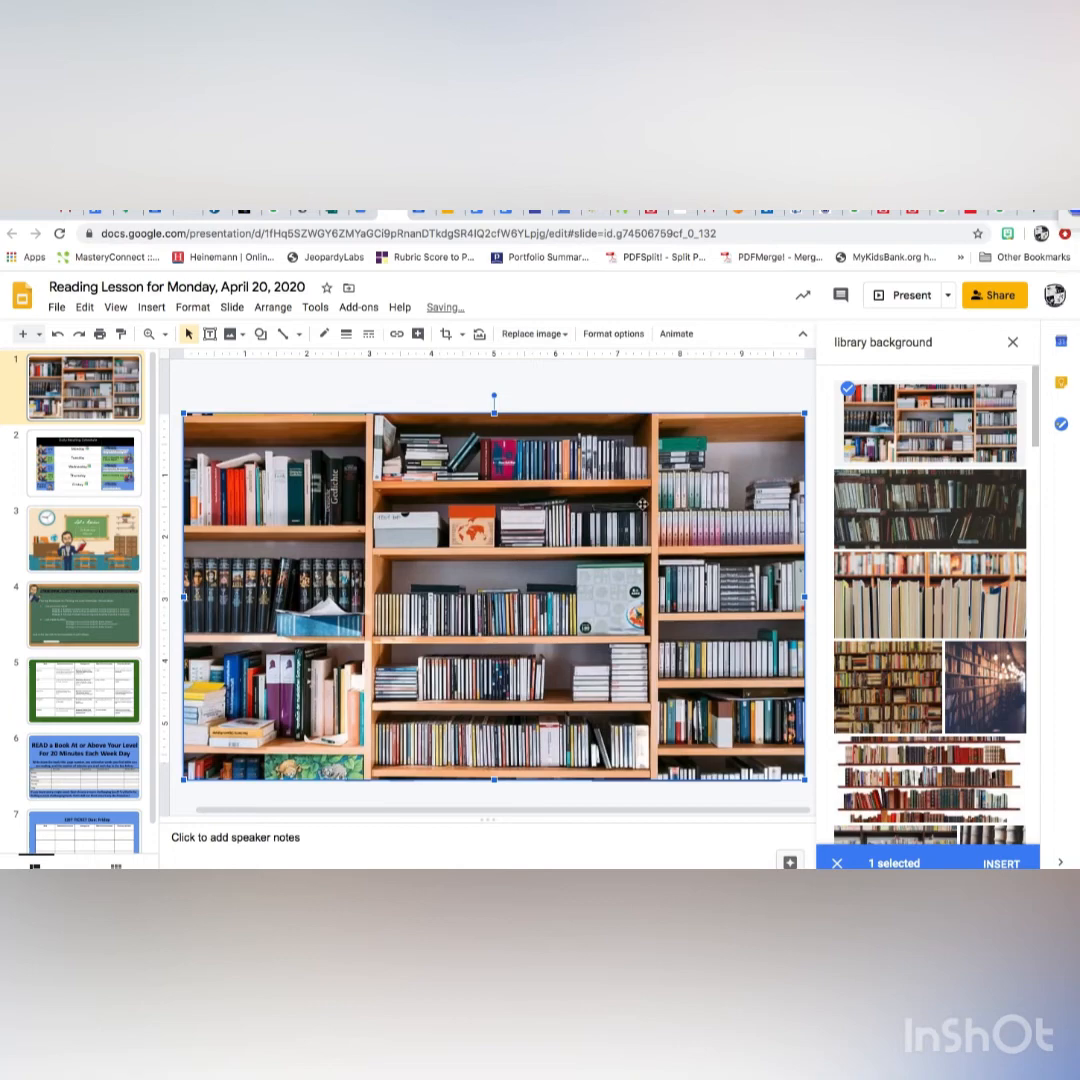
{"action": "left_click", "coordinate": [272, 308]}
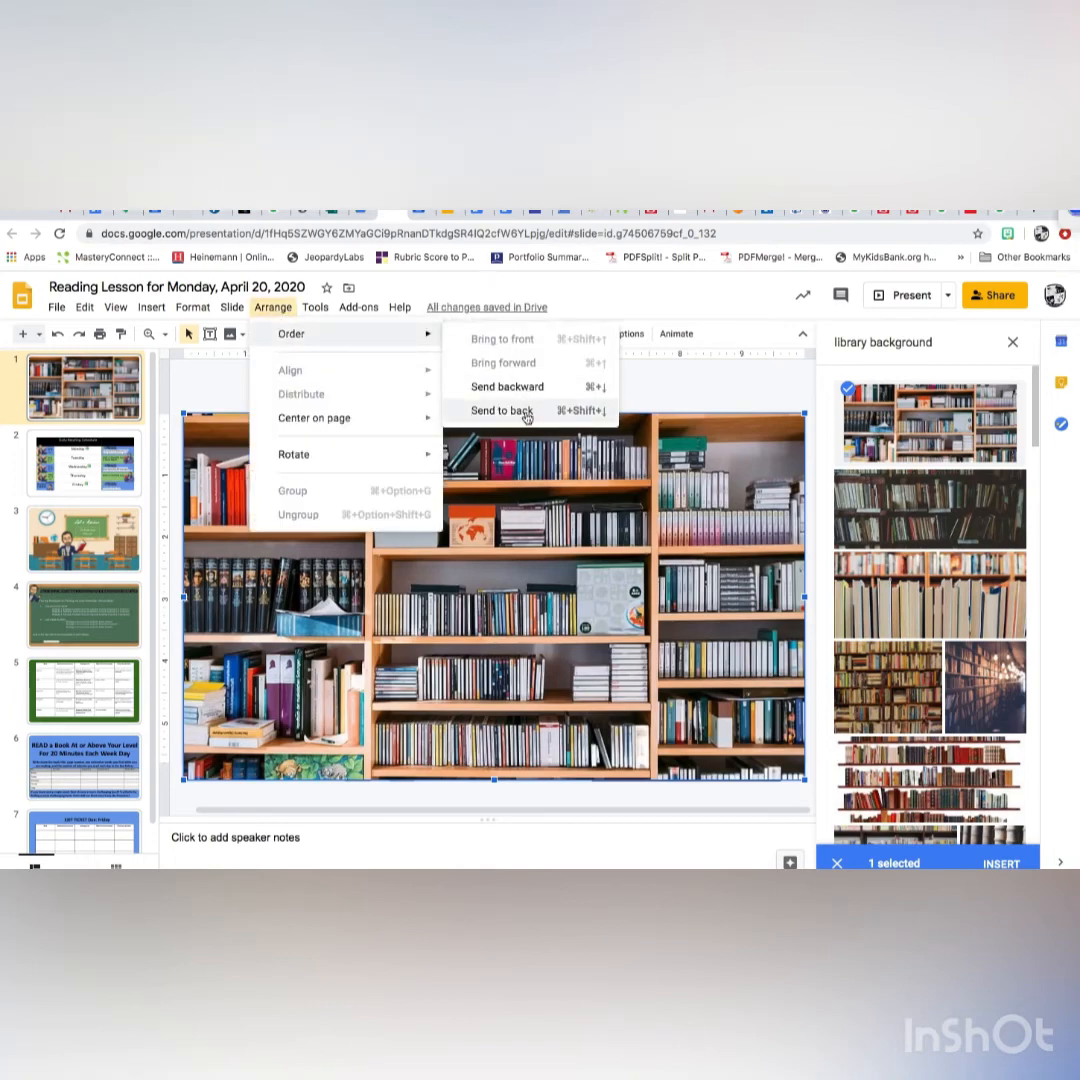
{"action": "left_click", "coordinate": [502, 410]}
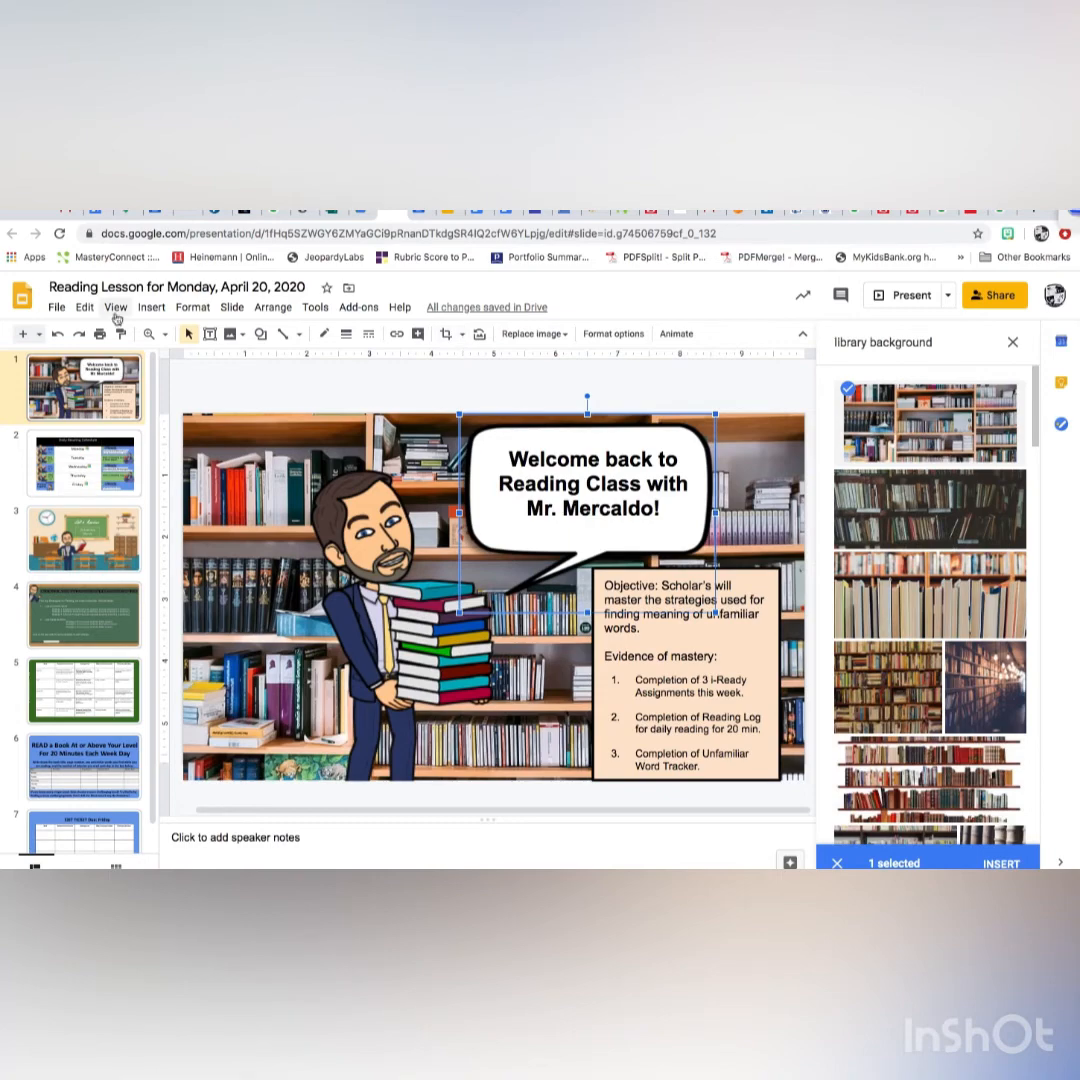
Search the web for "speech bubble transparent" images and delete the oversized bubble inserted.
{"action": "left_click", "coordinate": [152, 308]}
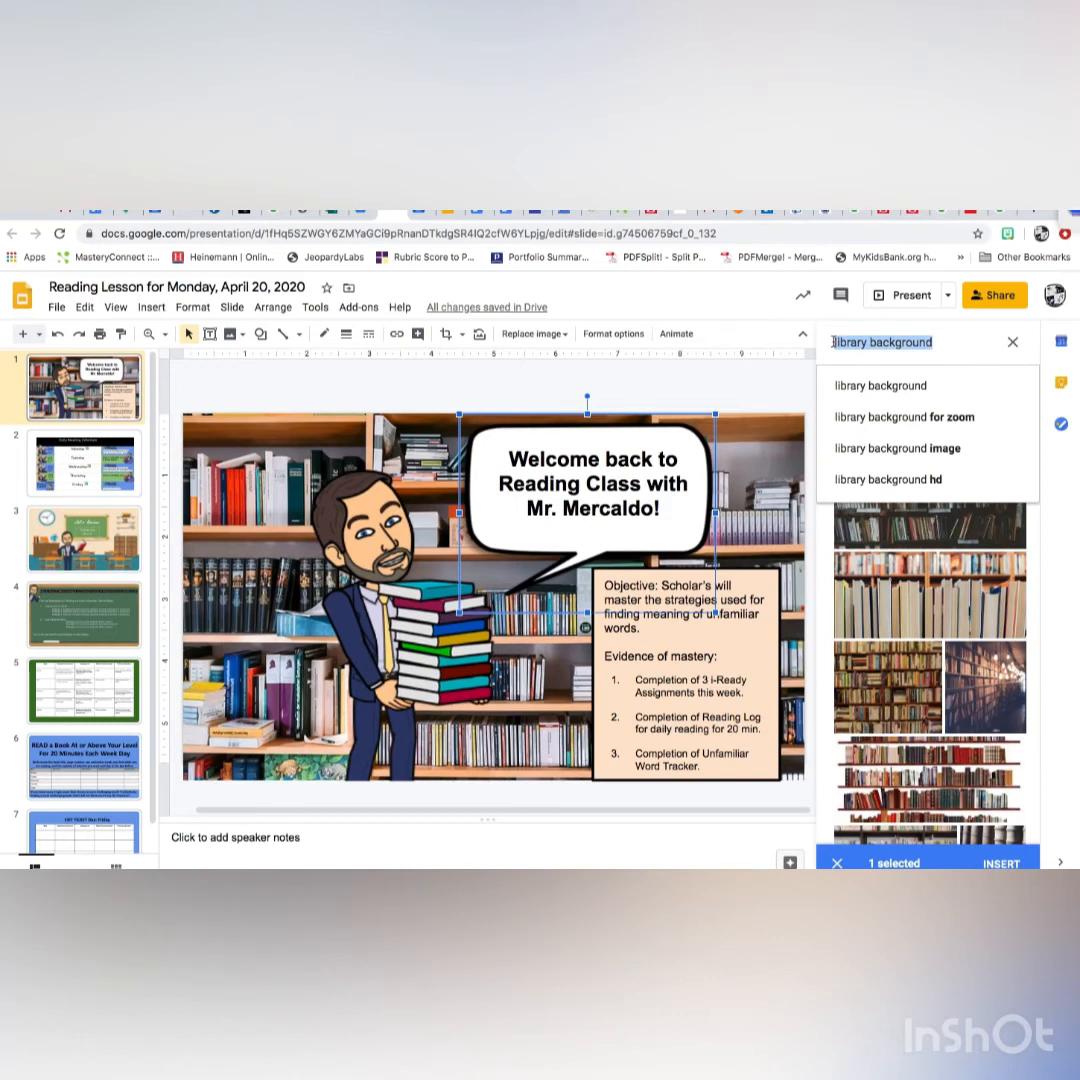
{"action": "type", "text": "speach buuble"}
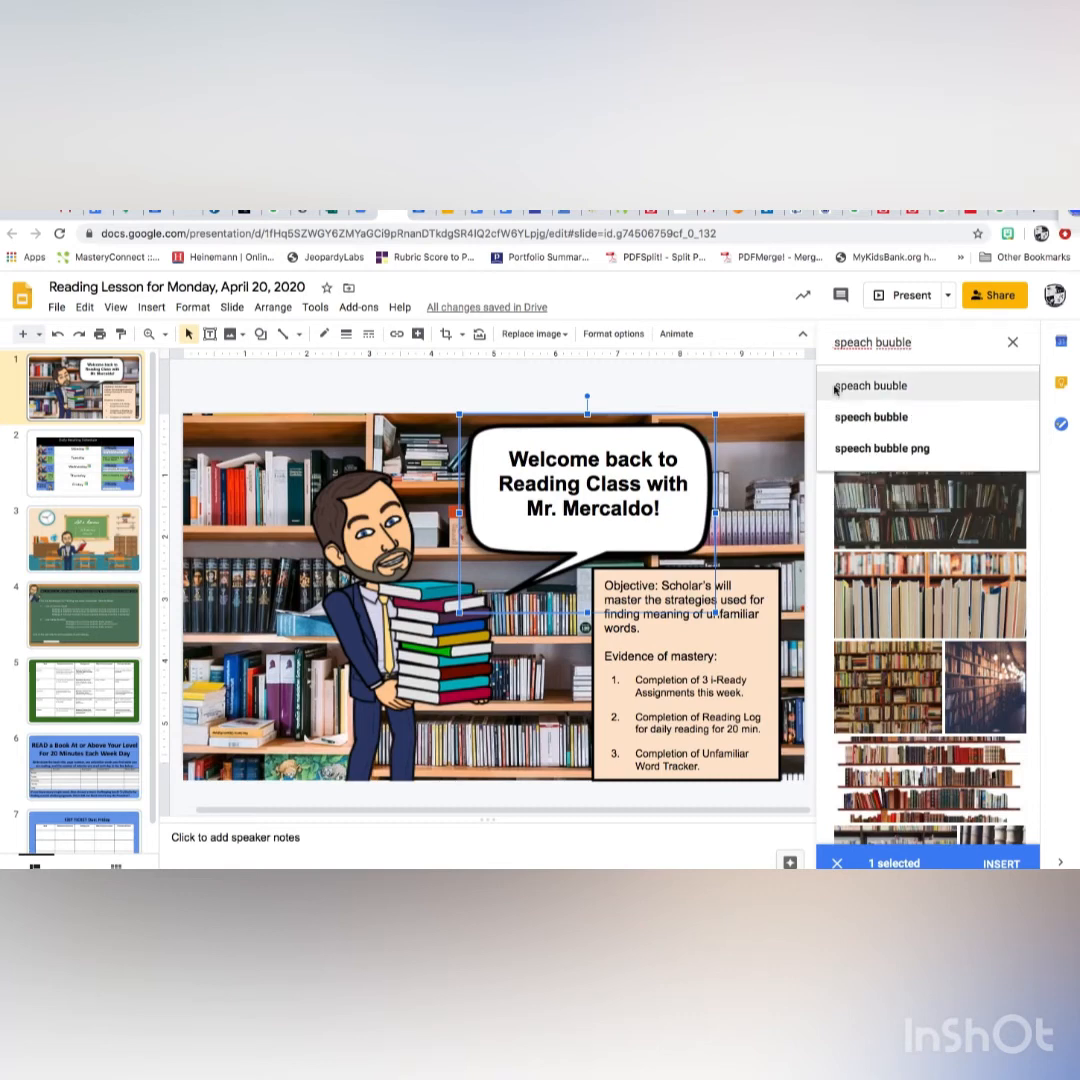
{"action": "left_click", "coordinate": [870, 416]}
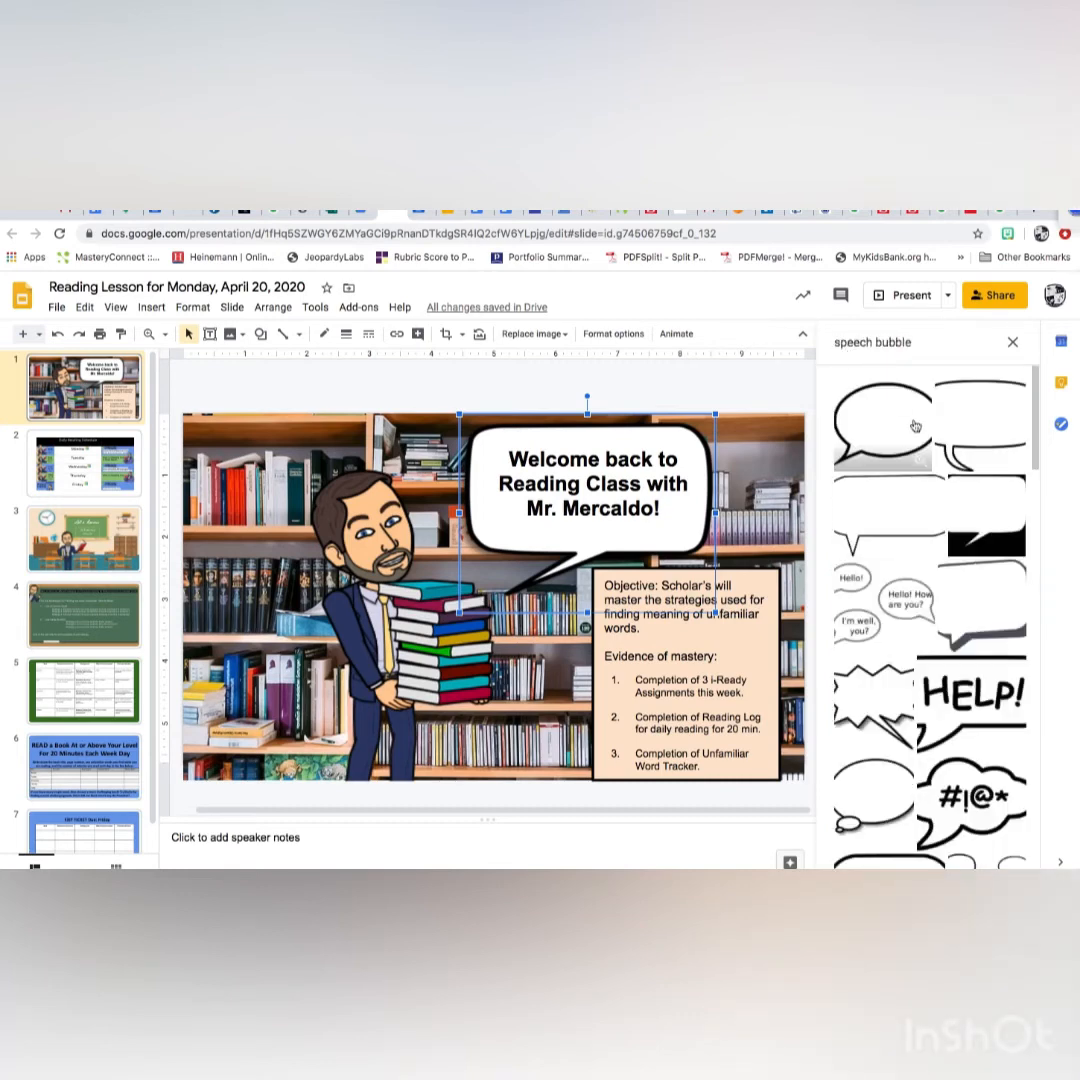
{"action": "left_click", "coordinate": [900, 342]}
{"action": "type", "text": " transparent"}
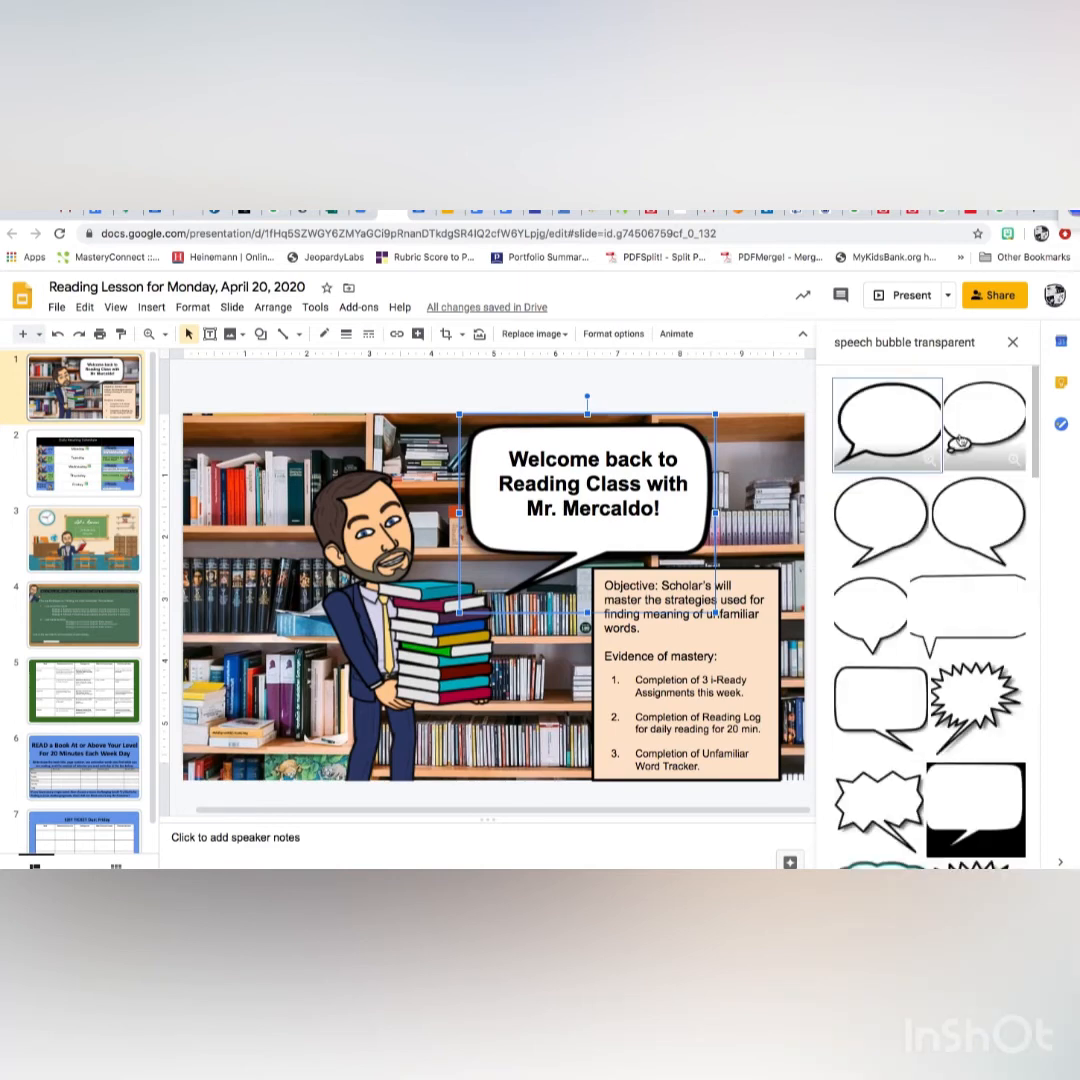
{"action": "mouse_move", "coordinate": [930, 416]}
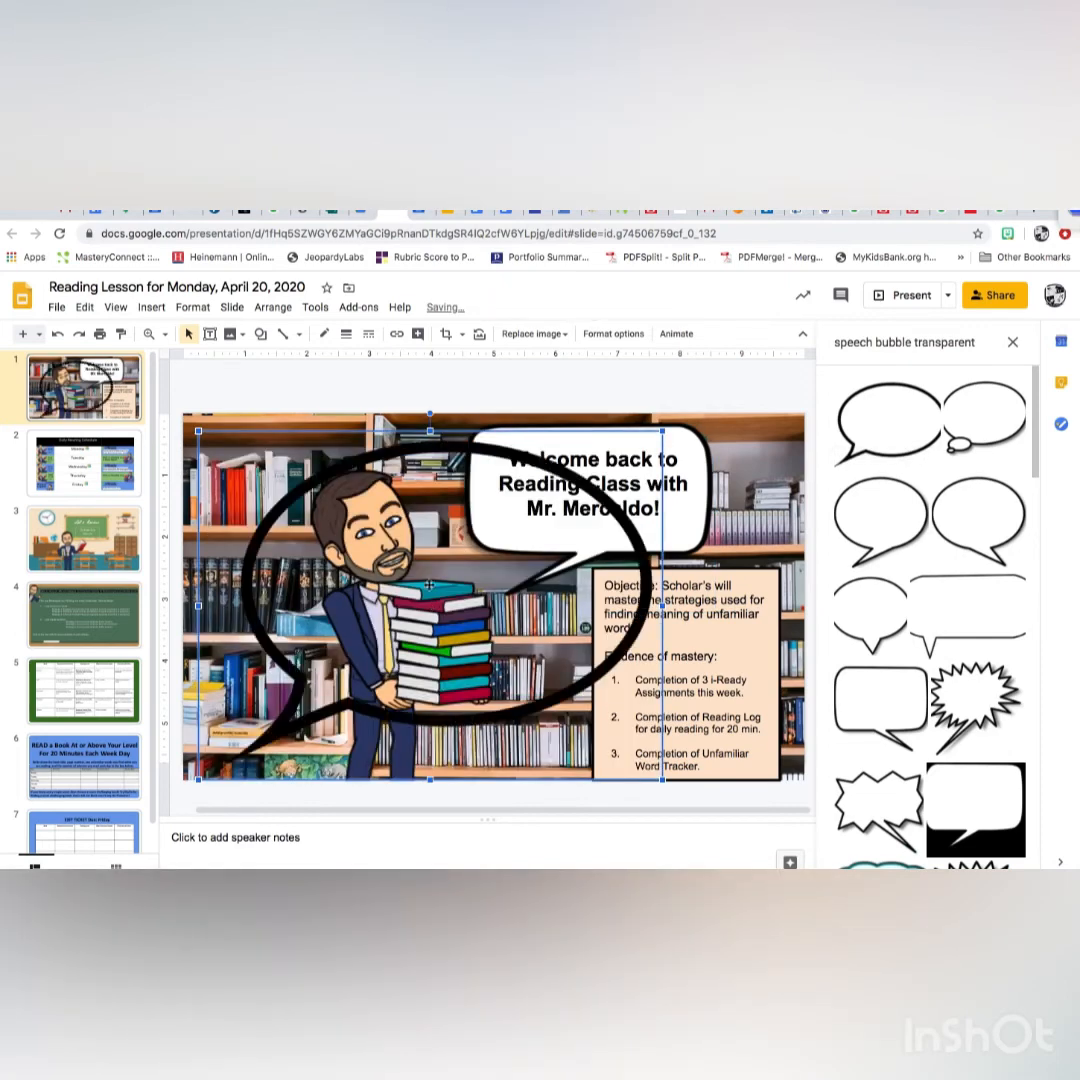
{"action": "key", "text": "Delete"}
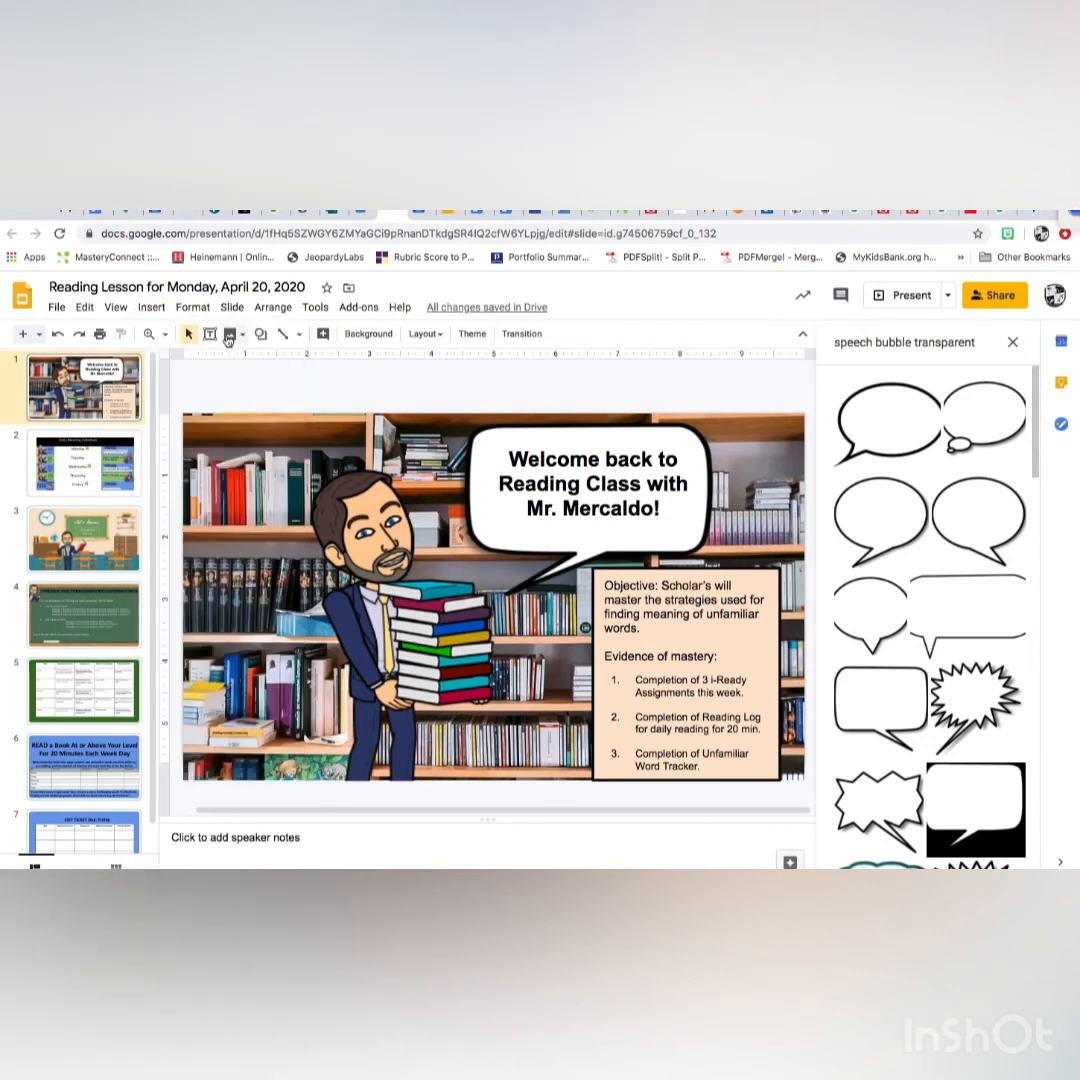
{"action": "left_click", "coordinate": [260, 334]}
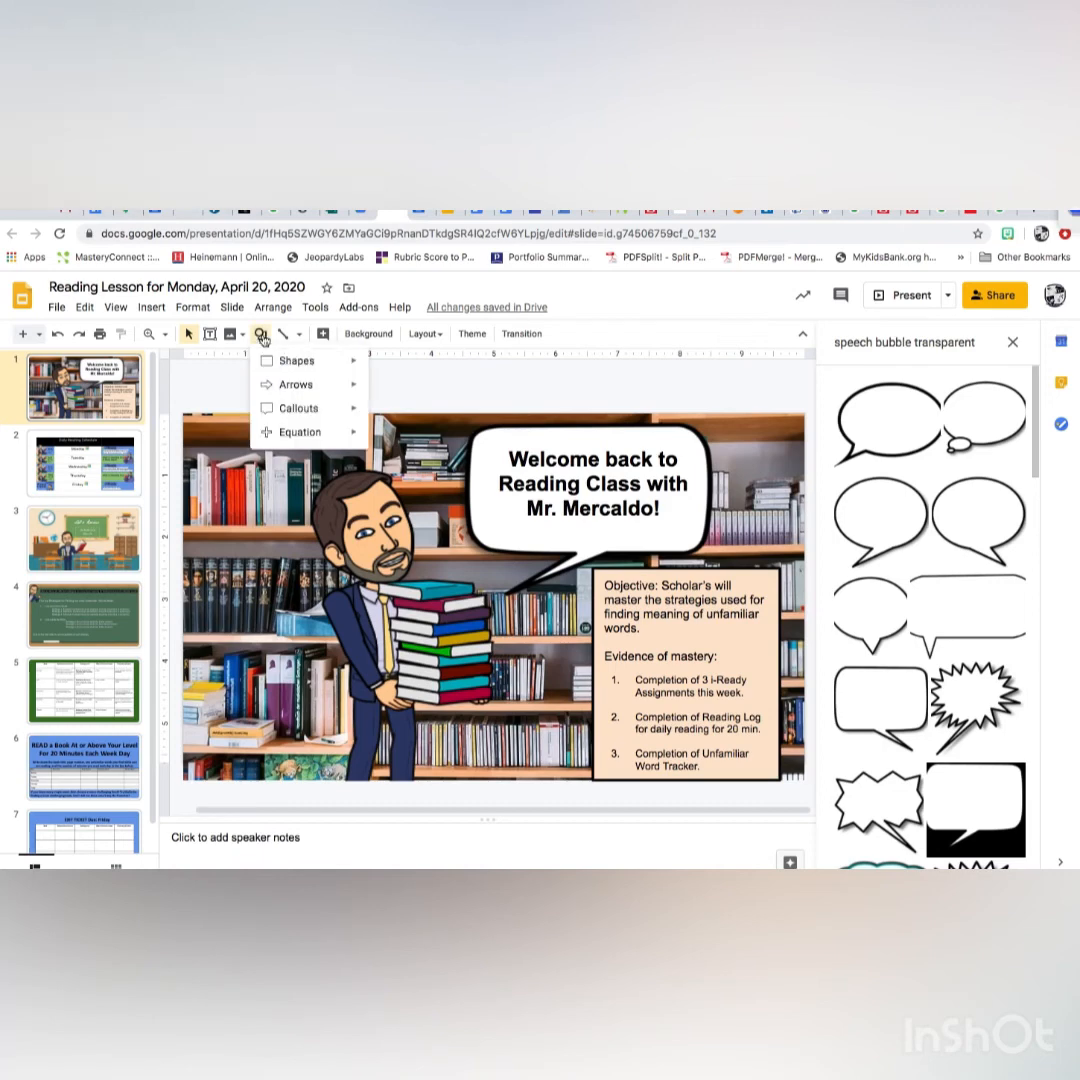
{"action": "left_click", "coordinate": [296, 360]}
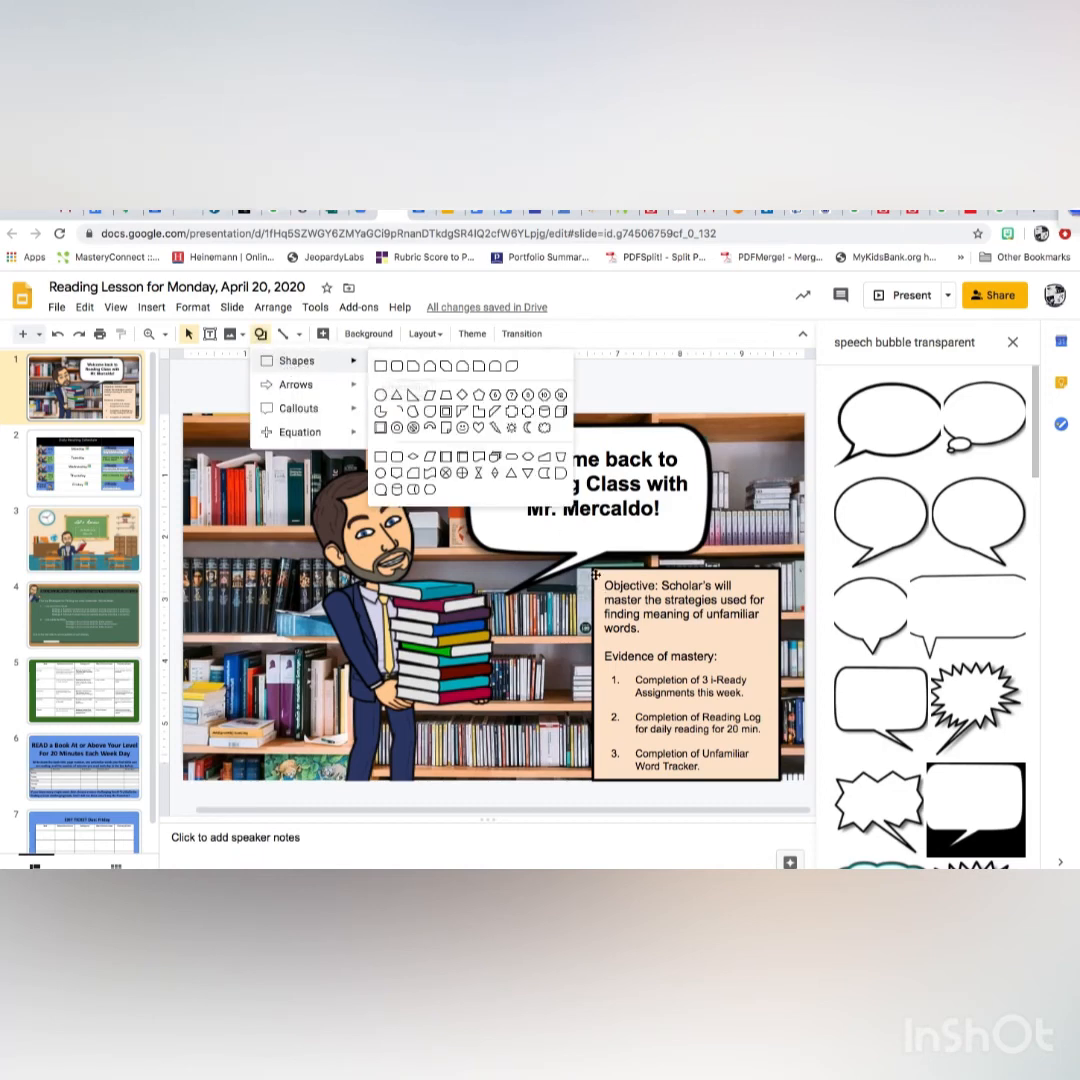
{"action": "left_click", "coordinate": [688, 680]}
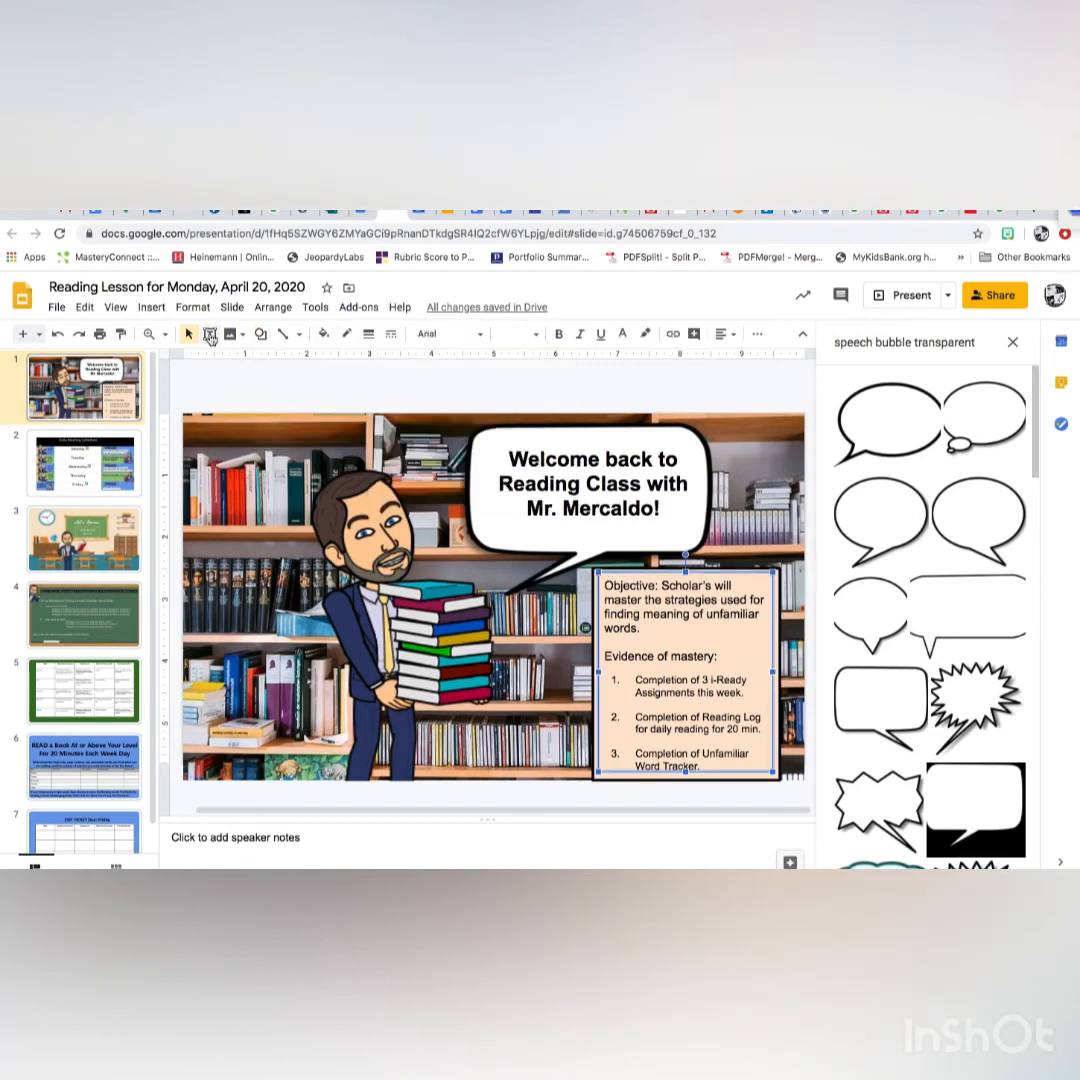
{"action": "left_click", "coordinate": [150, 308]}
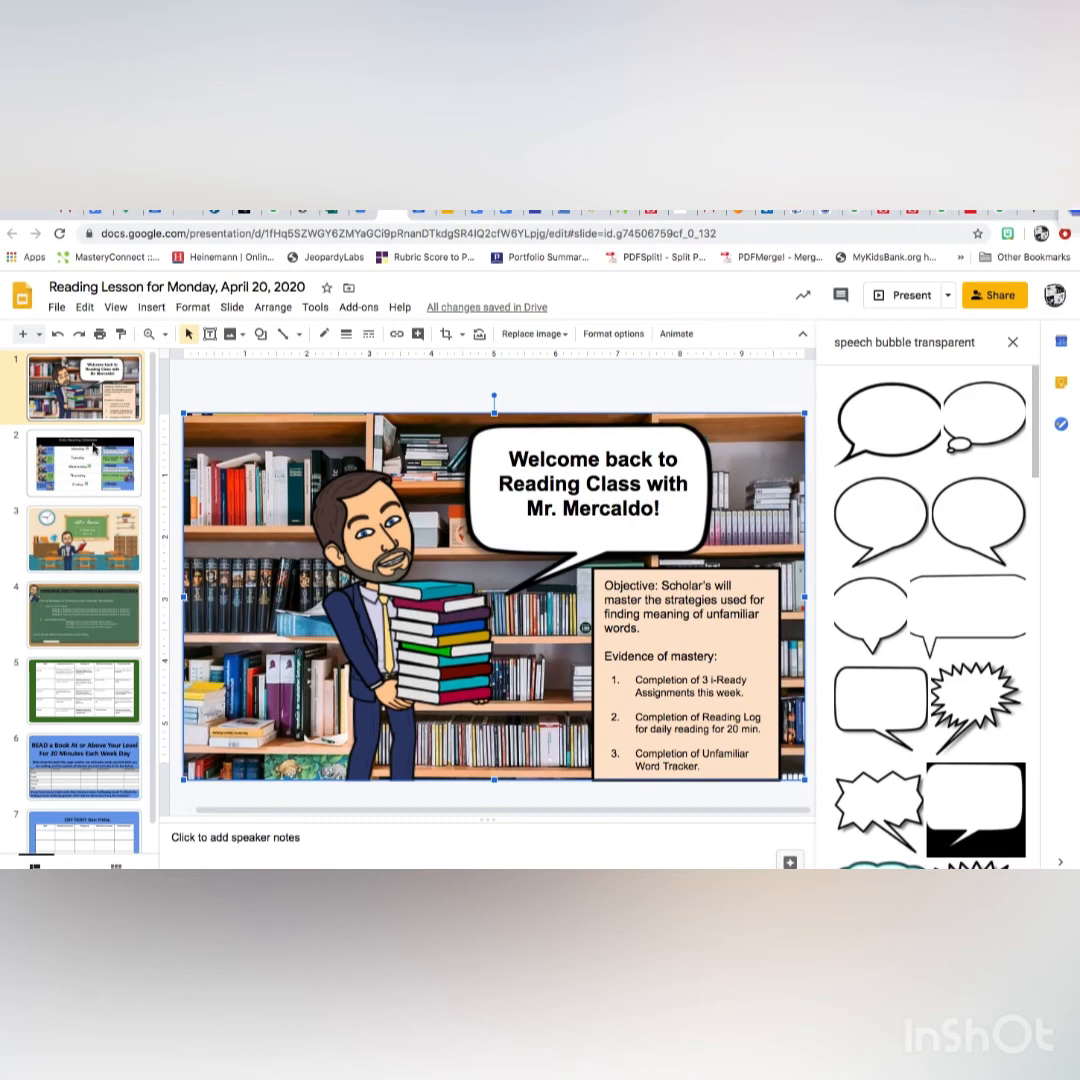
Move through the Daily Reading Schedule slide to the Let's Review Unfamiliar Words slide.
{"action": "left_click", "coordinate": [84, 462]}
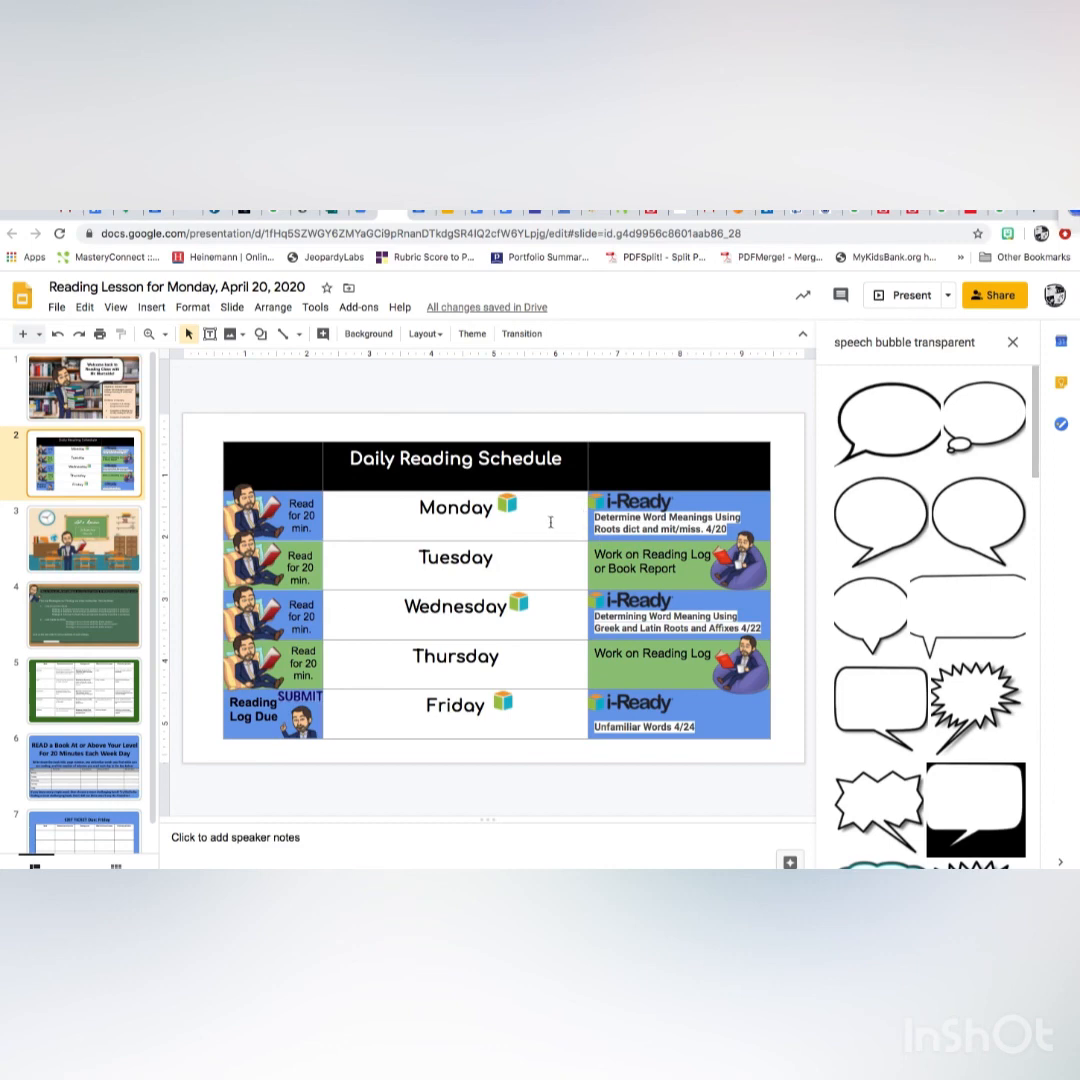
{"action": "mouse_move", "coordinate": [258, 538]}
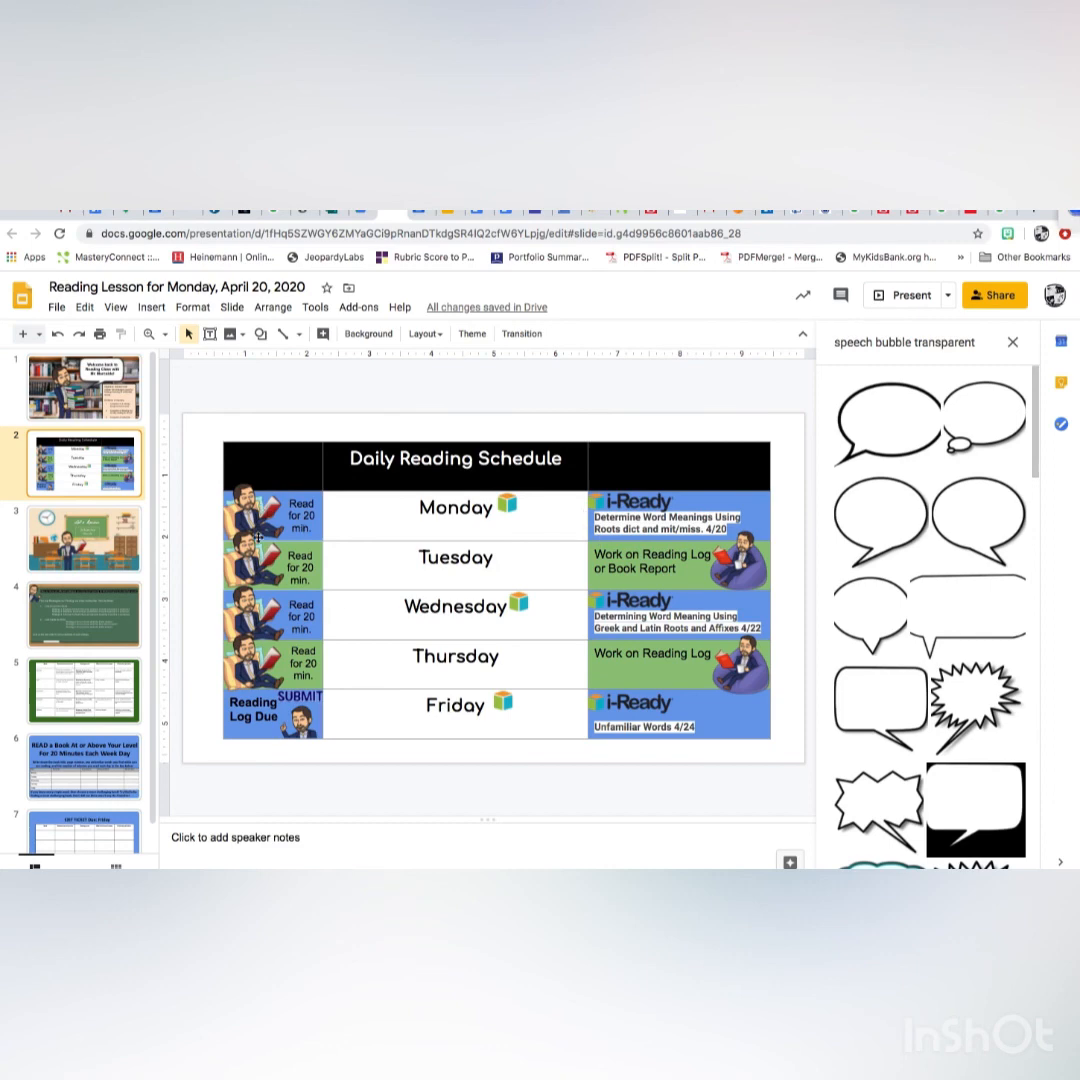
{"action": "left_click", "coordinate": [84, 538]}
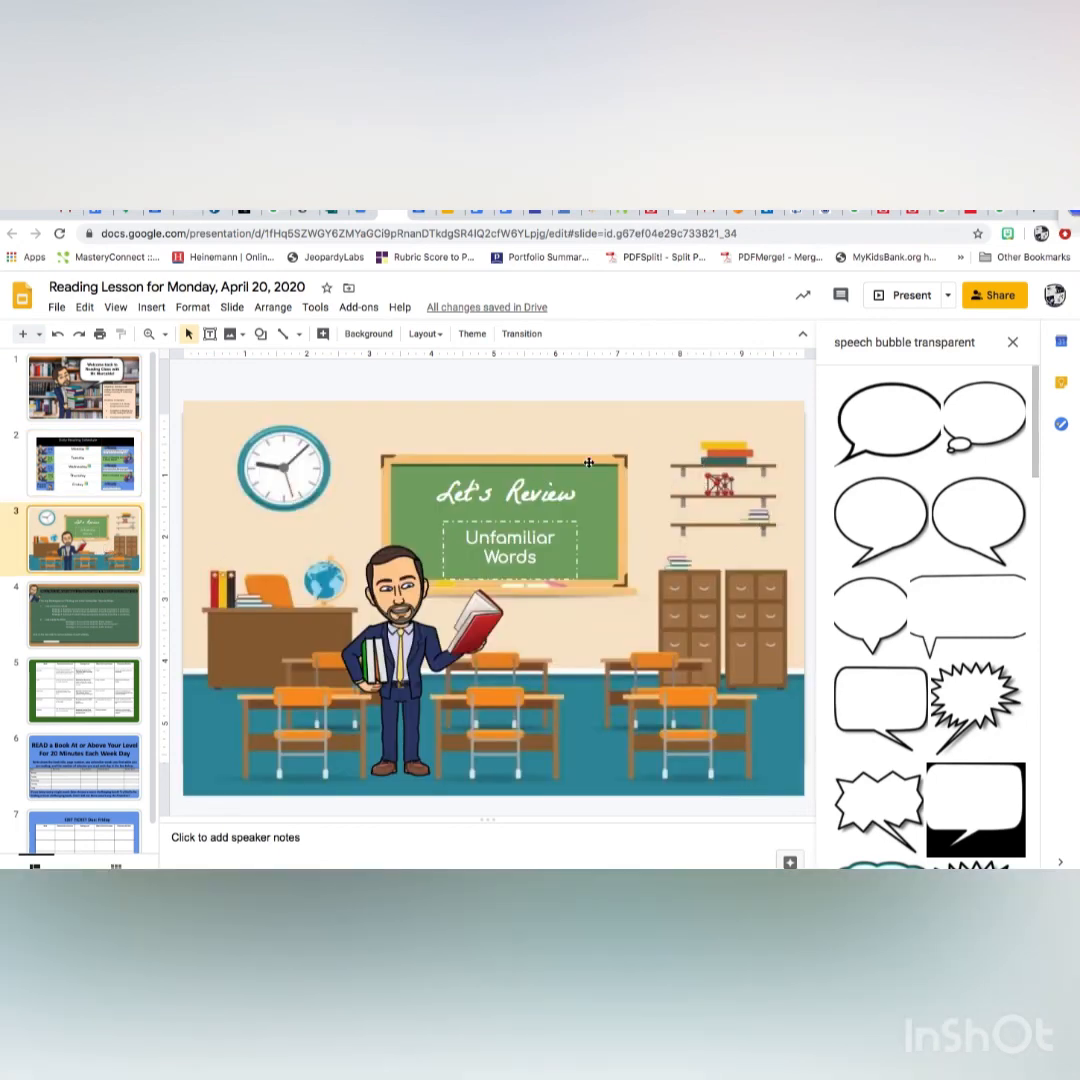
{"action": "mouse_move", "coordinate": [640, 488]}
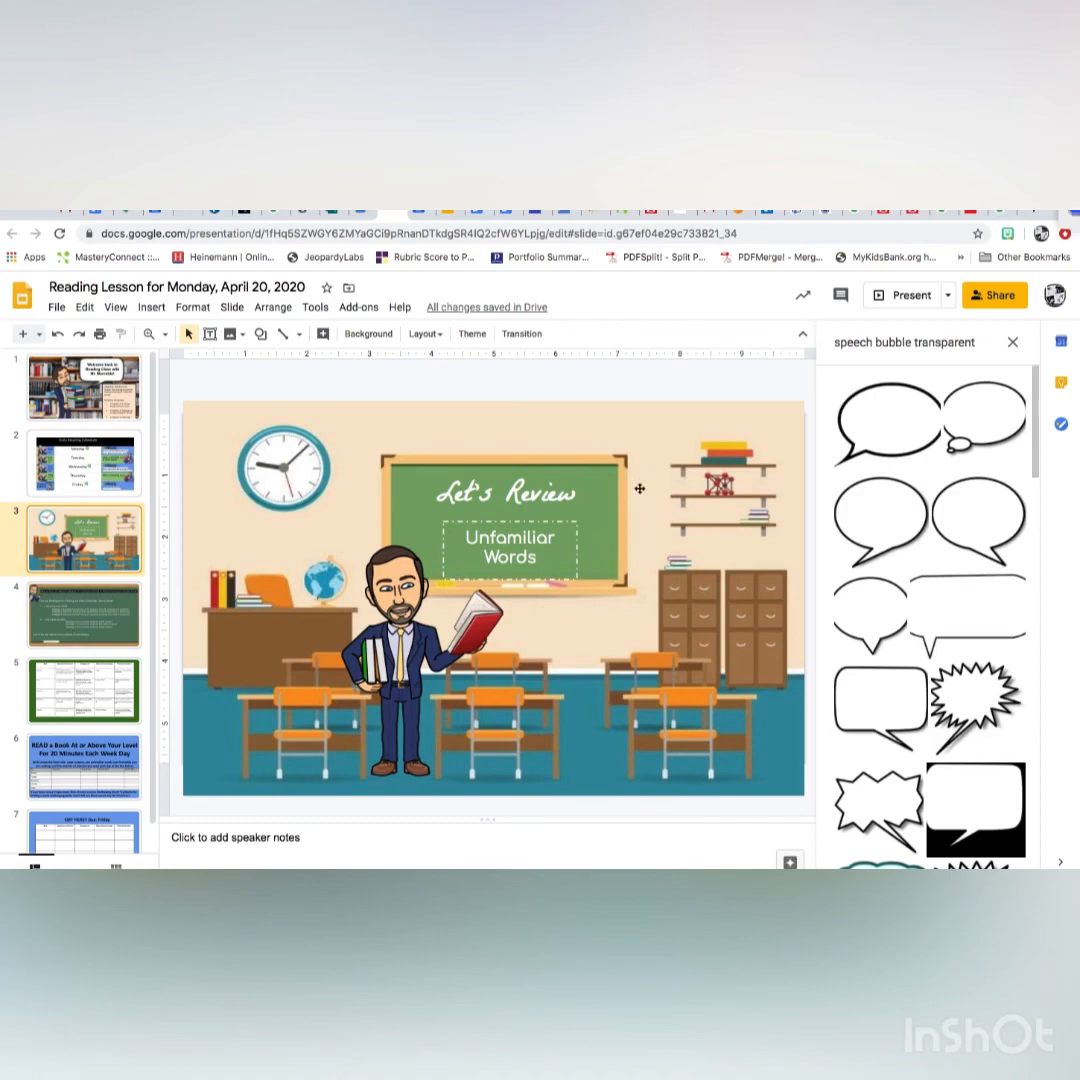